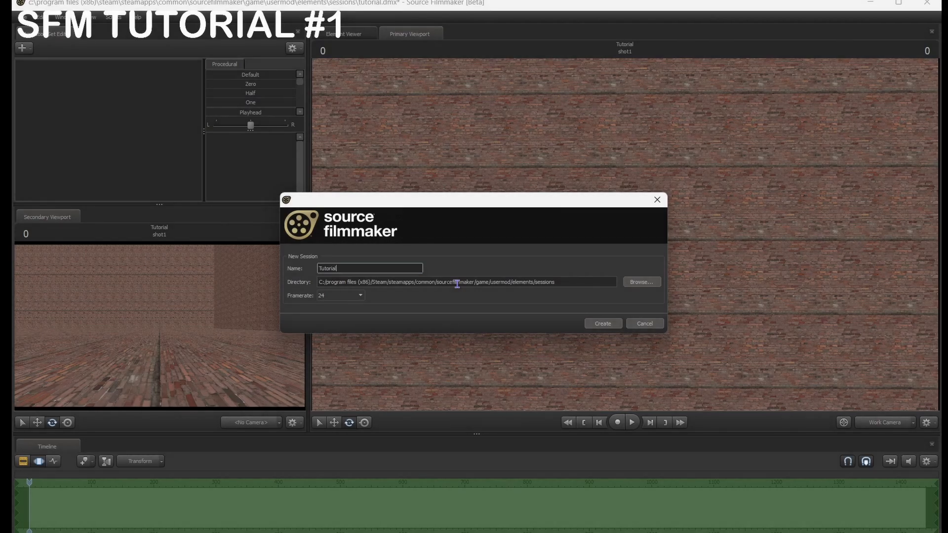
{"action": "mouse_move", "coordinate": [457, 283]}
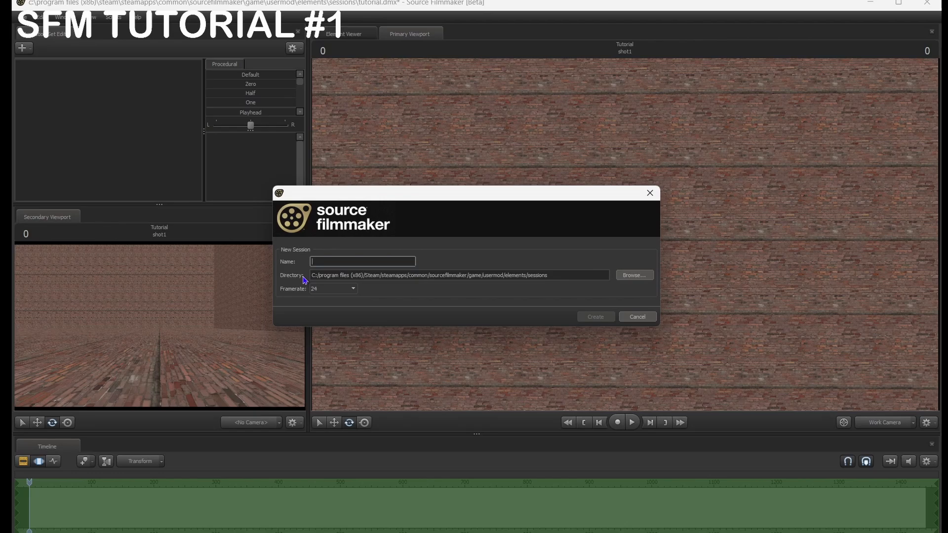
Name the new session 'Tutorial' and set its framerate to 48
{"action": "type", "text": "Tutorial"}
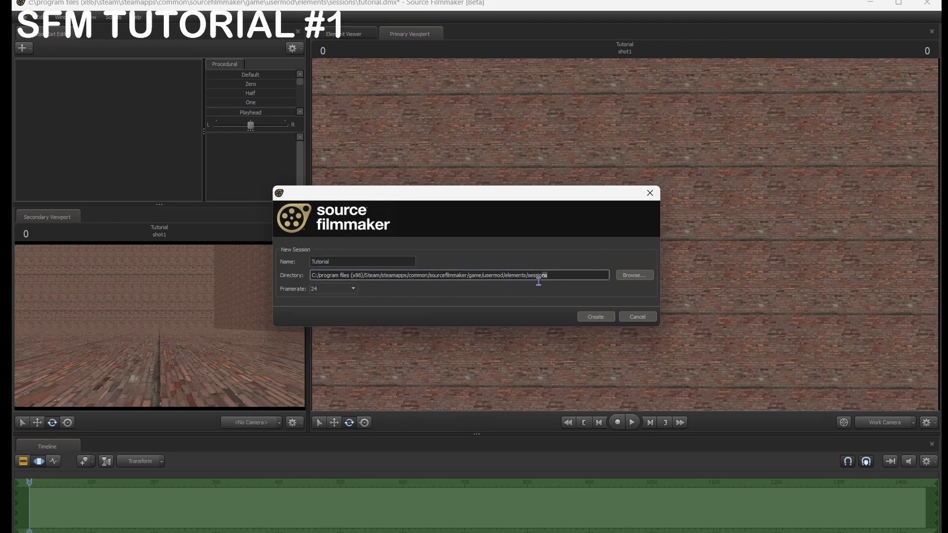
{"action": "left_click", "coordinate": [352, 289]}
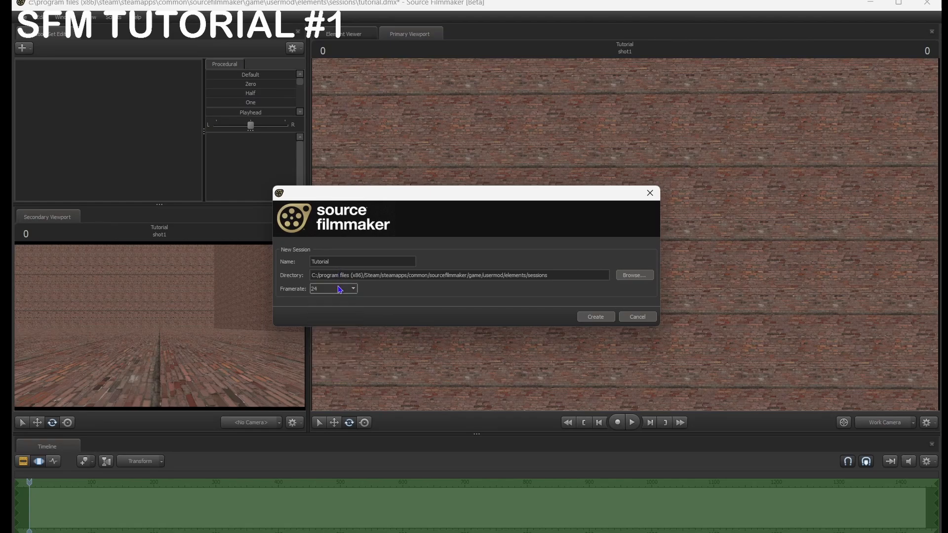
{"action": "left_click", "coordinate": [353, 289]}
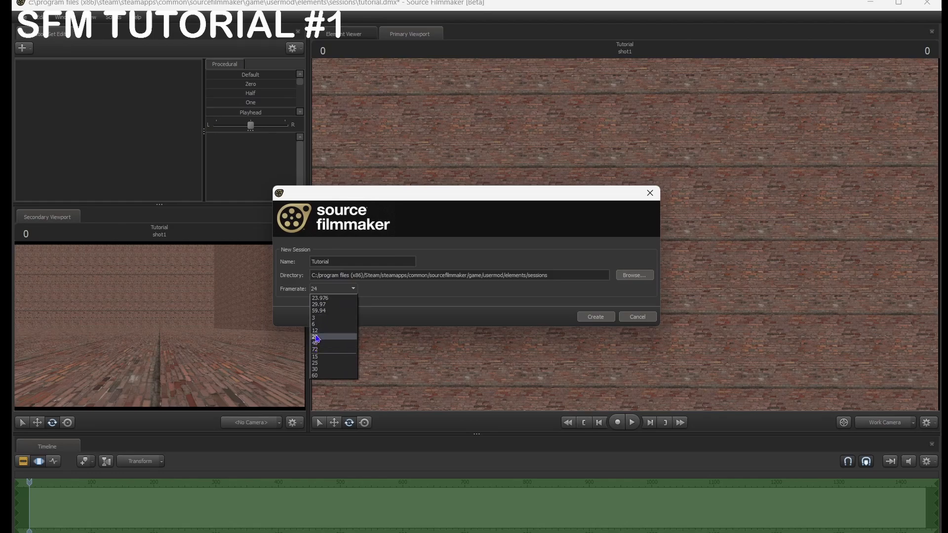
{"action": "mouse_move", "coordinate": [315, 376]}
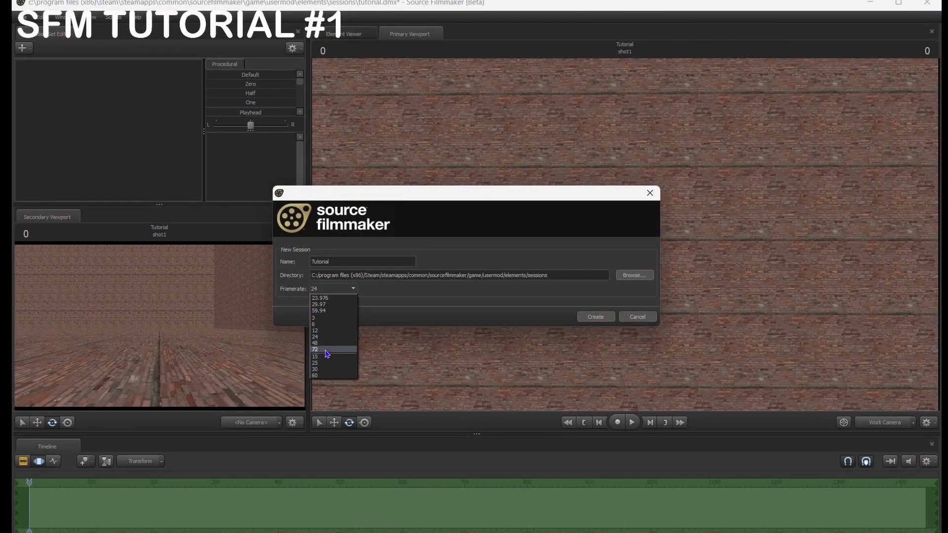
{"action": "mouse_move", "coordinate": [326, 318]}
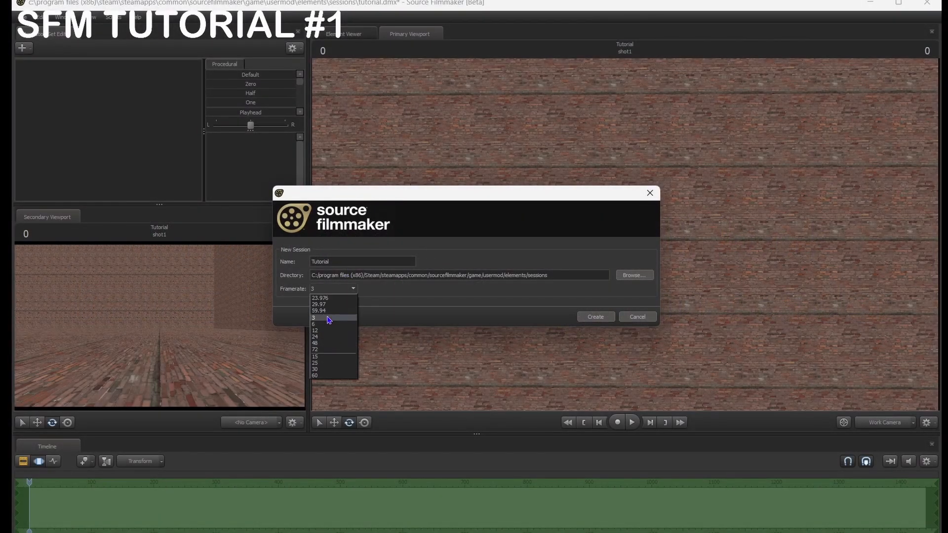
{"action": "mouse_move", "coordinate": [337, 343]}
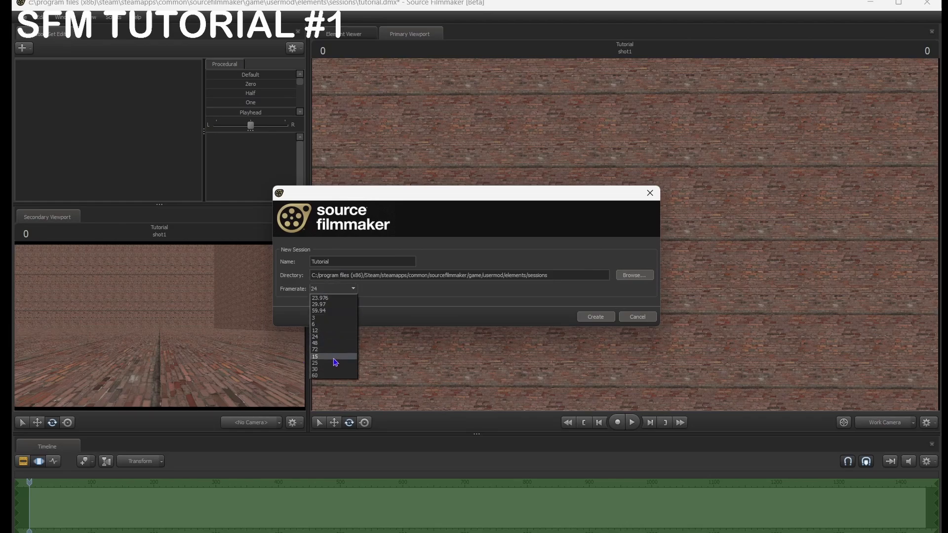
{"action": "mouse_move", "coordinate": [331, 346]}
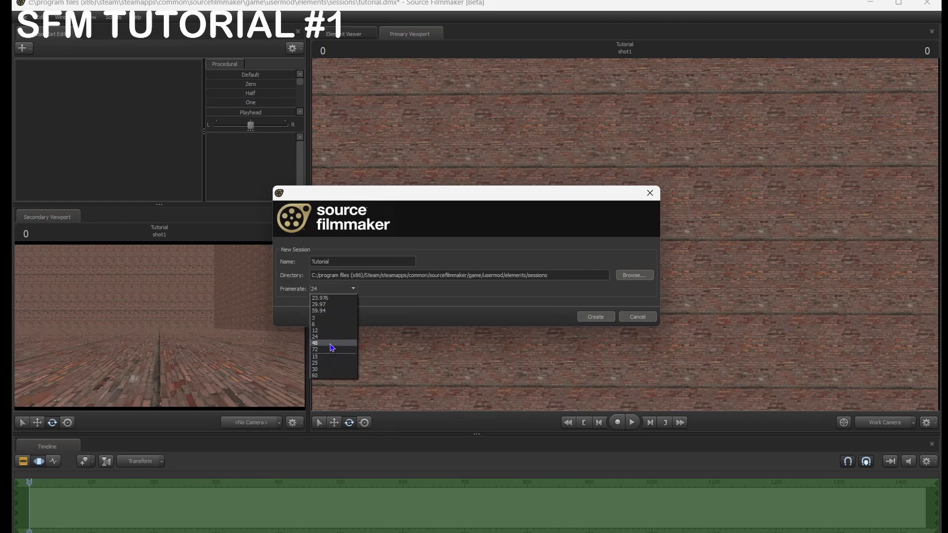
{"action": "left_click", "coordinate": [314, 342]}
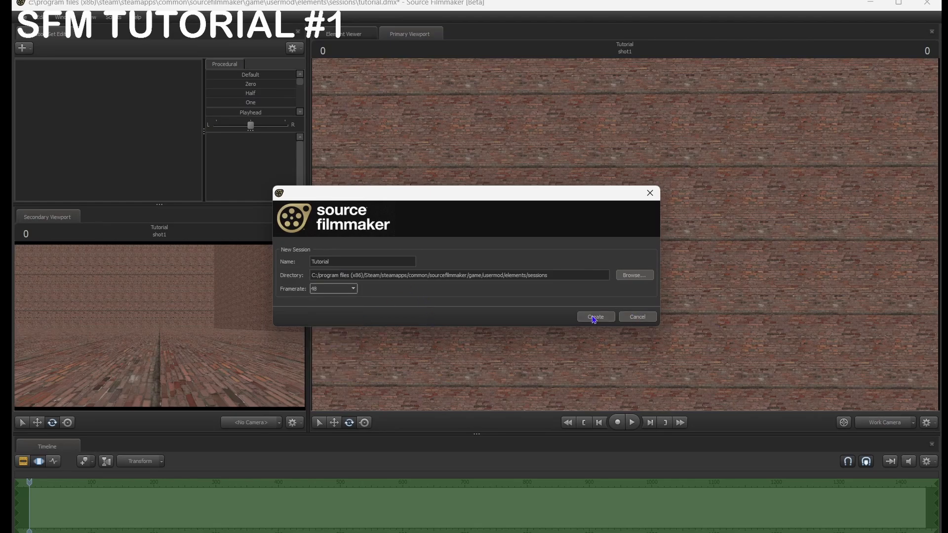
Create the Tutorial session, then check the Windows menu and viewport options
{"action": "left_click", "coordinate": [595, 317]}
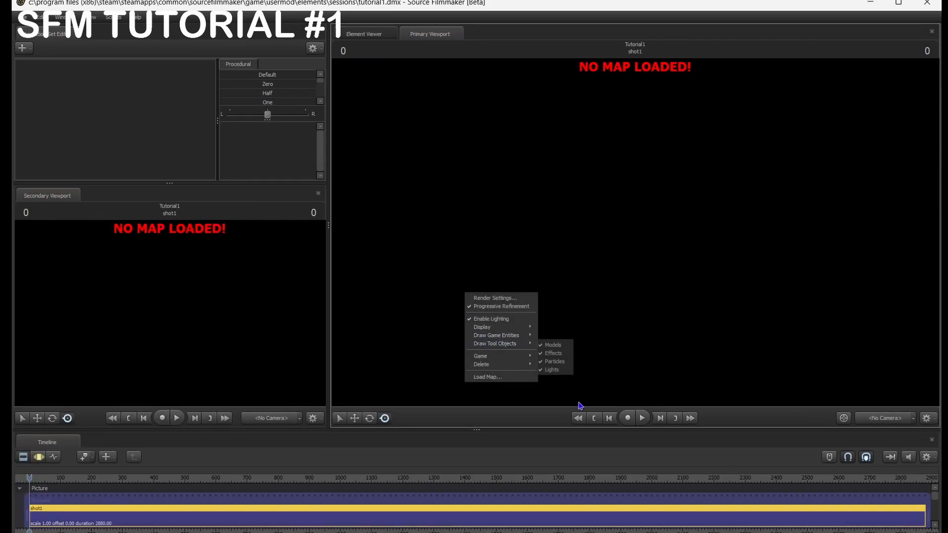
{"action": "left_click", "coordinate": [386, 266]}
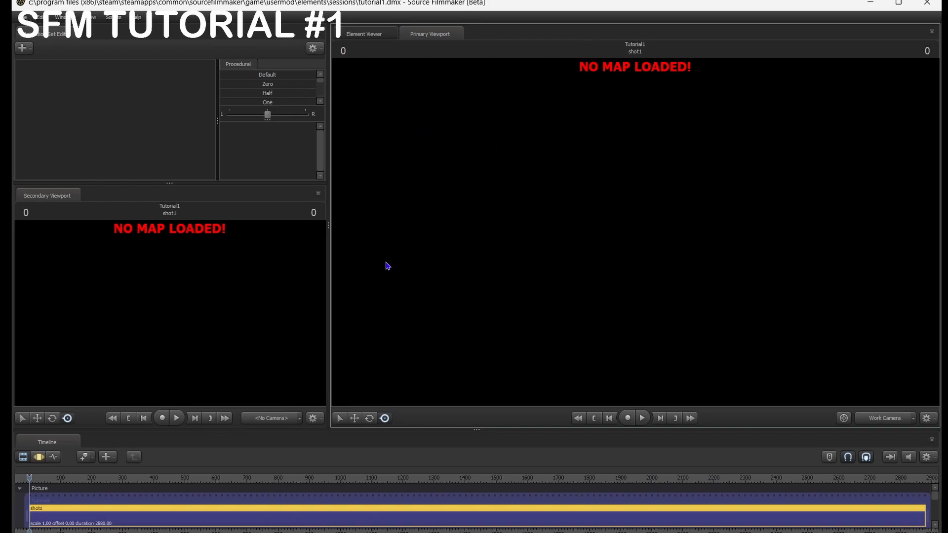
{"action": "mouse_move", "coordinate": [340, 212]}
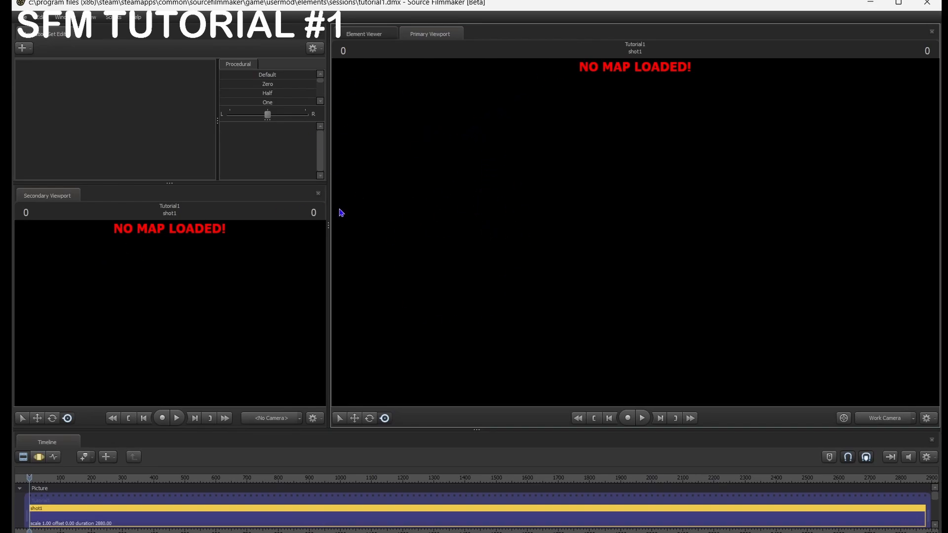
{"action": "mouse_move", "coordinate": [833, 159]}
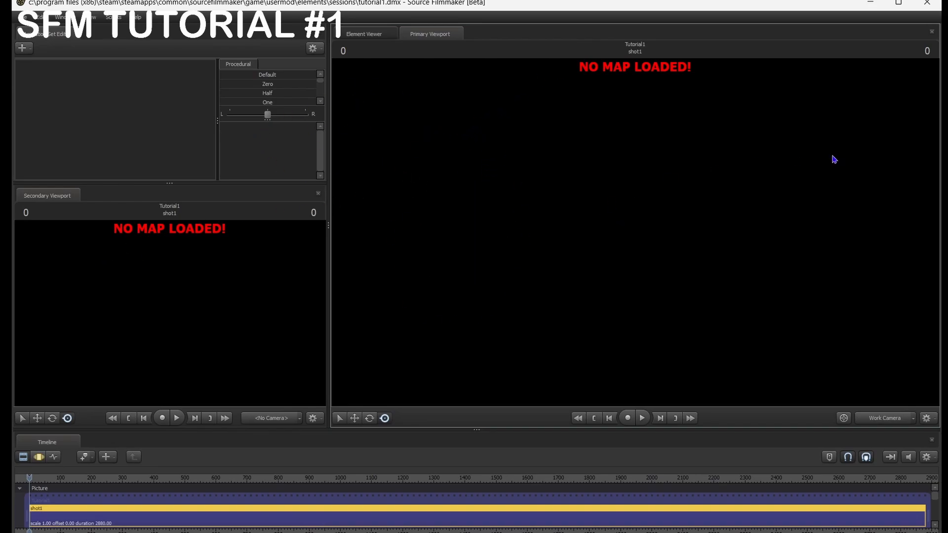
{"action": "mouse_move", "coordinate": [97, 88]}
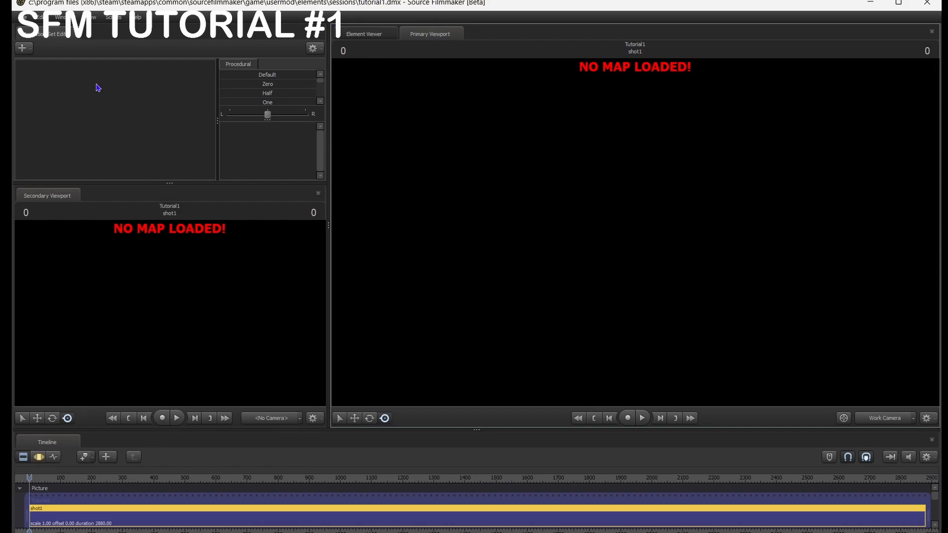
{"action": "mouse_move", "coordinate": [406, 22]}
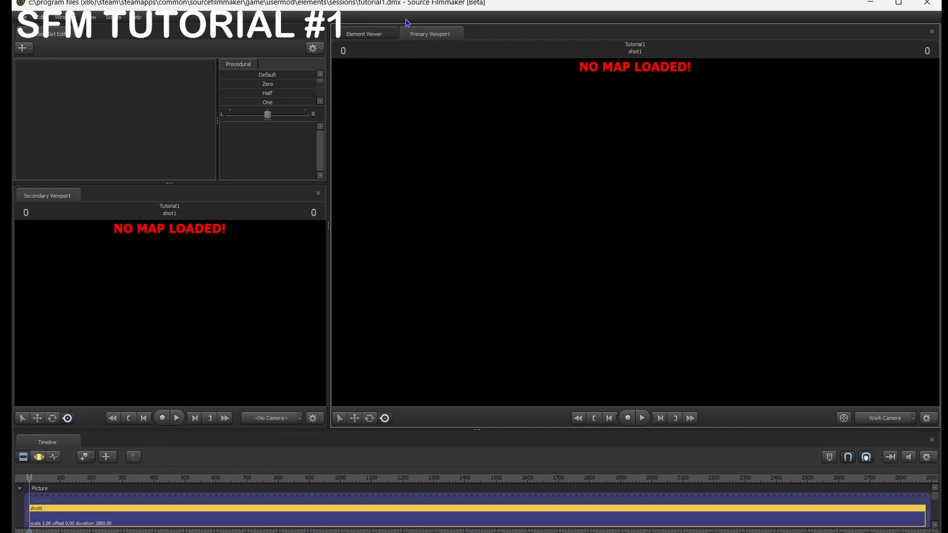
{"action": "mouse_move", "coordinate": [30, 180]}
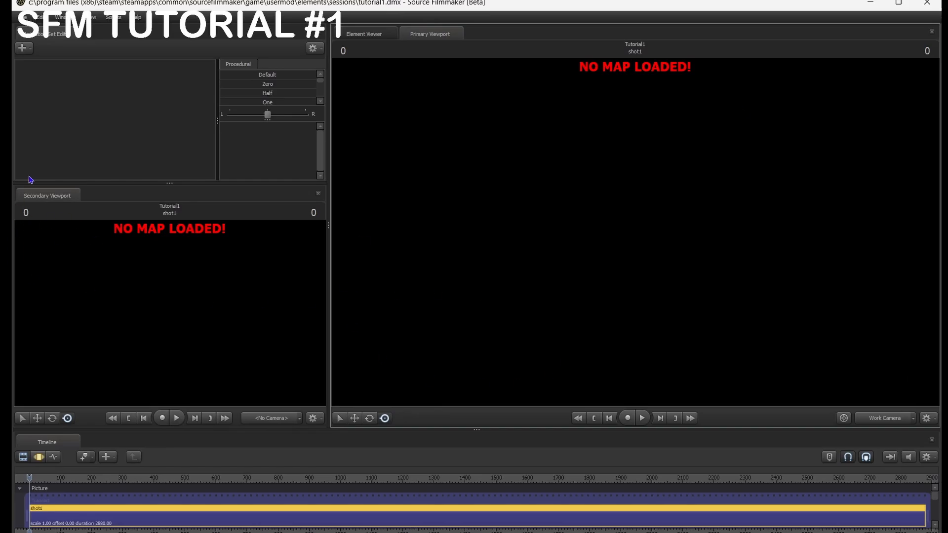
{"action": "mouse_move", "coordinate": [521, 390]}
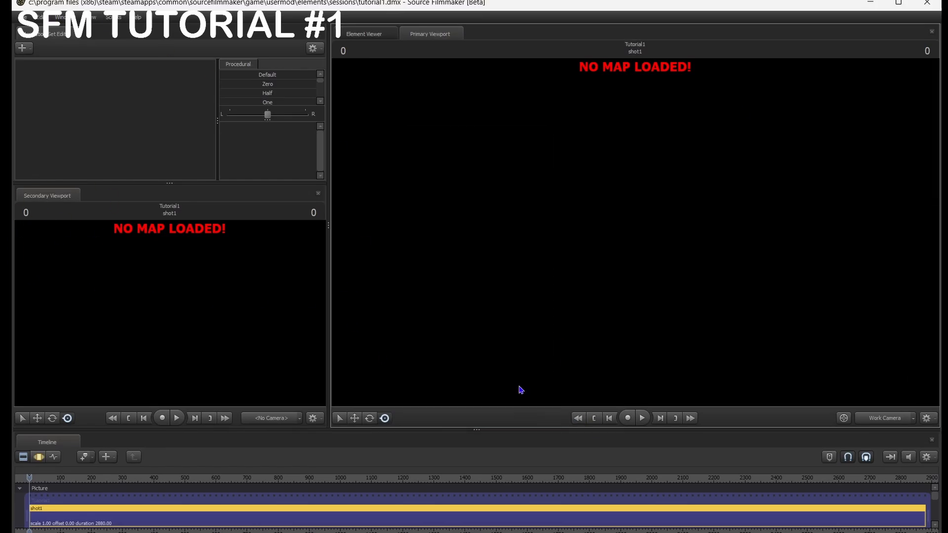
{"action": "left_click", "coordinate": [63, 17]}
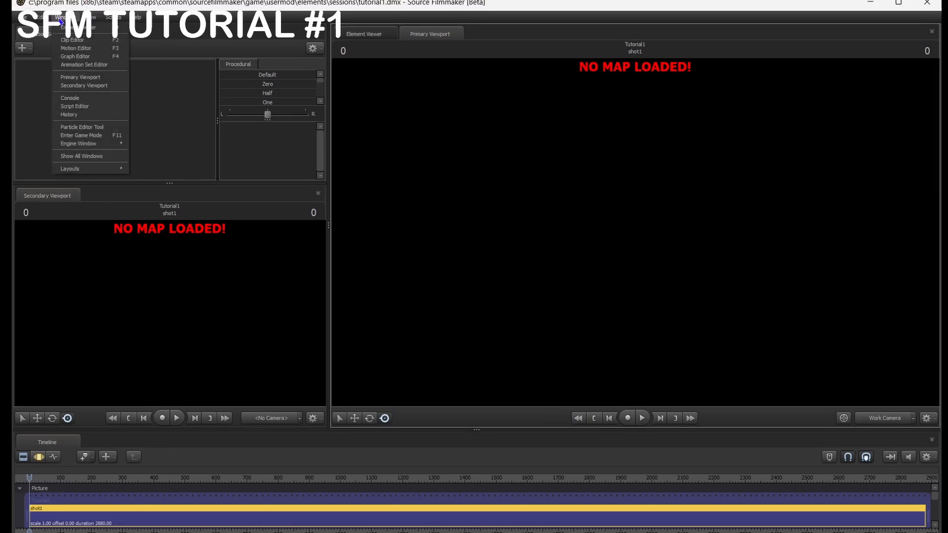
{"action": "mouse_move", "coordinate": [278, 184]}
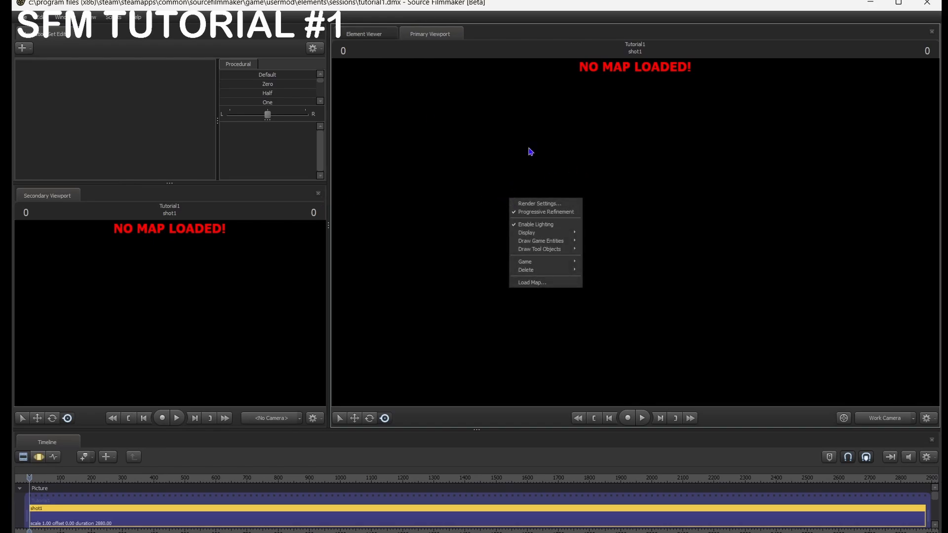
{"action": "left_click", "coordinate": [23, 48]}
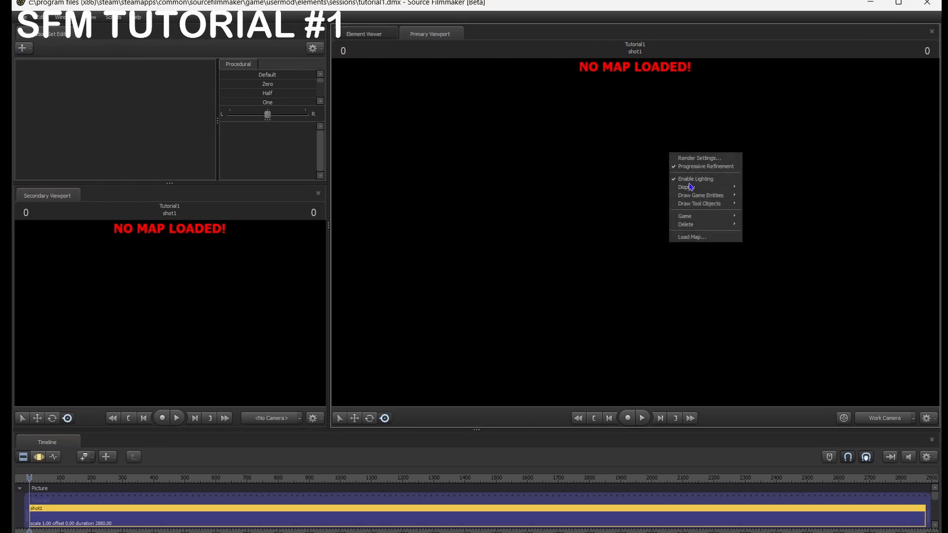
{"action": "mouse_move", "coordinate": [494, 217]}
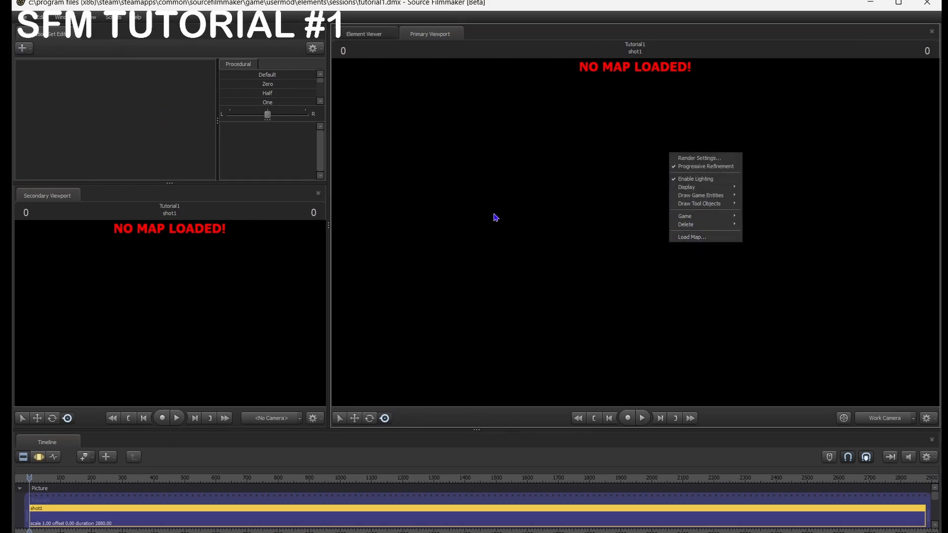
{"action": "mouse_move", "coordinate": [610, 219]}
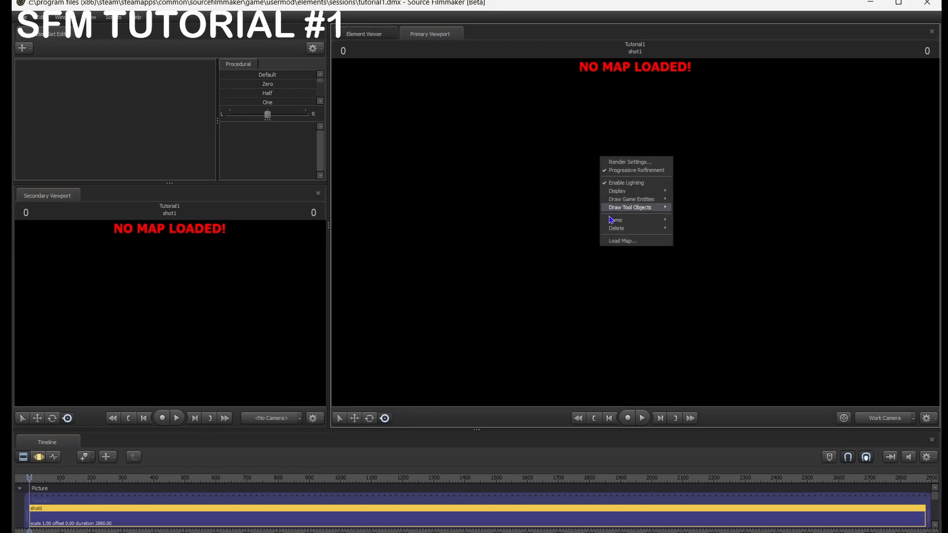
Open Load Map and filter the map list to workshop maps
{"action": "left_click", "coordinate": [621, 241]}
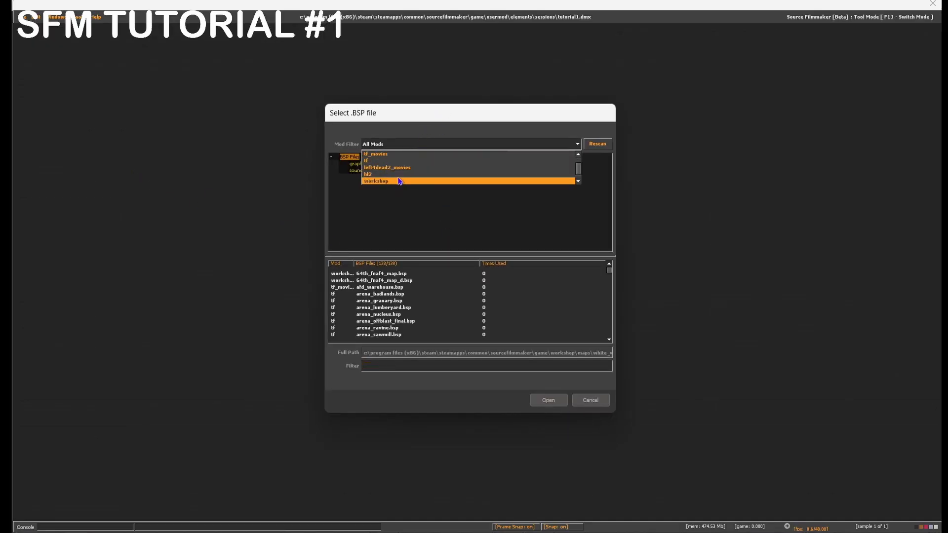
{"action": "left_click", "coordinate": [375, 181]}
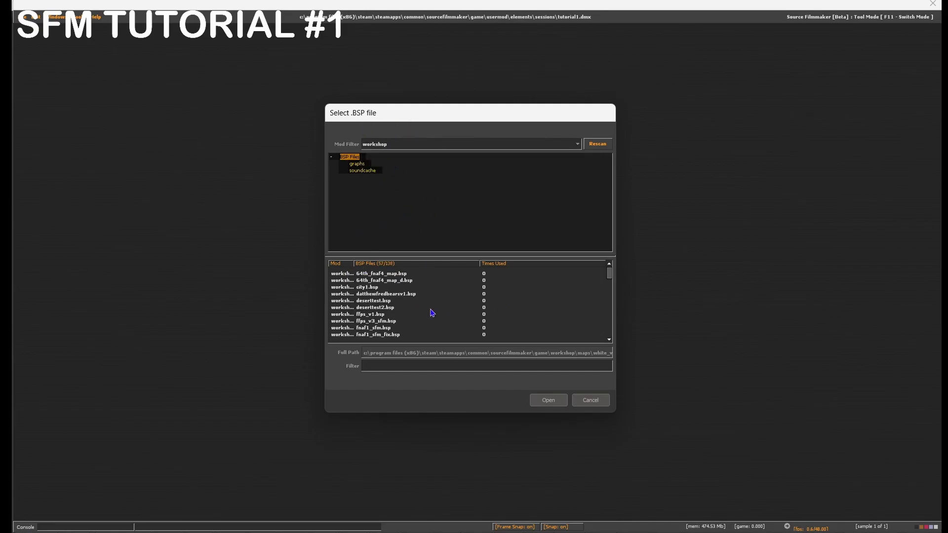
{"action": "mouse_move", "coordinate": [388, 295]}
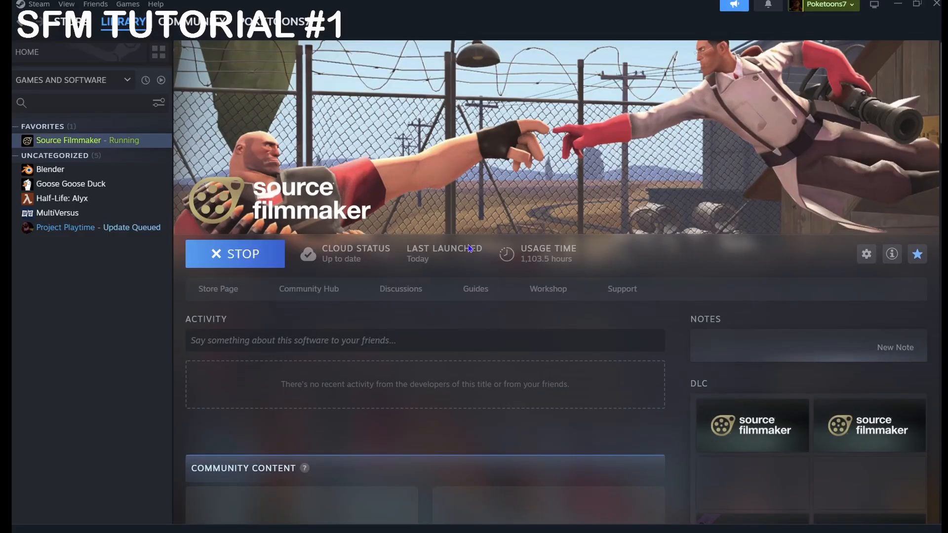
Browse the Source Filmmaker Workshop page in Steam
{"action": "left_click", "coordinate": [546, 289]}
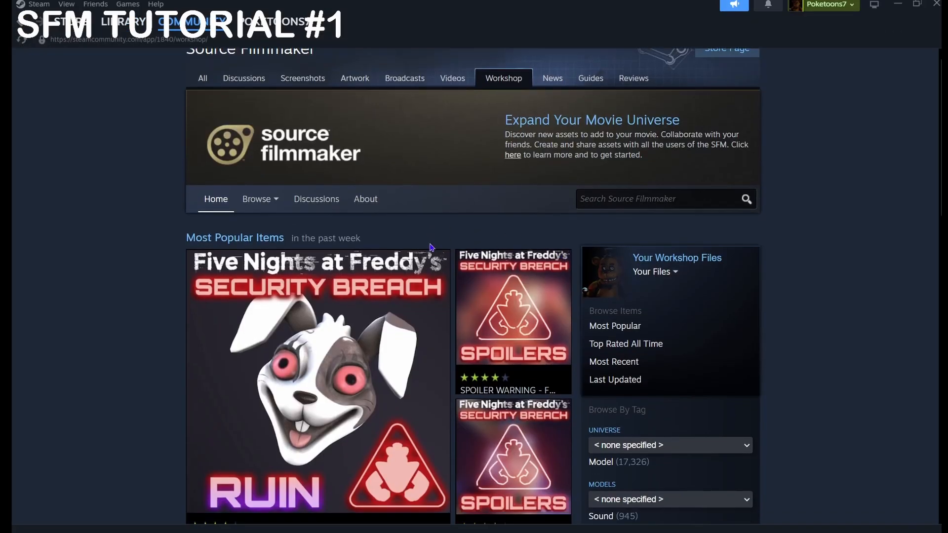
{"action": "scroll", "scroll_direction": "down", "scroll_amount": 3}
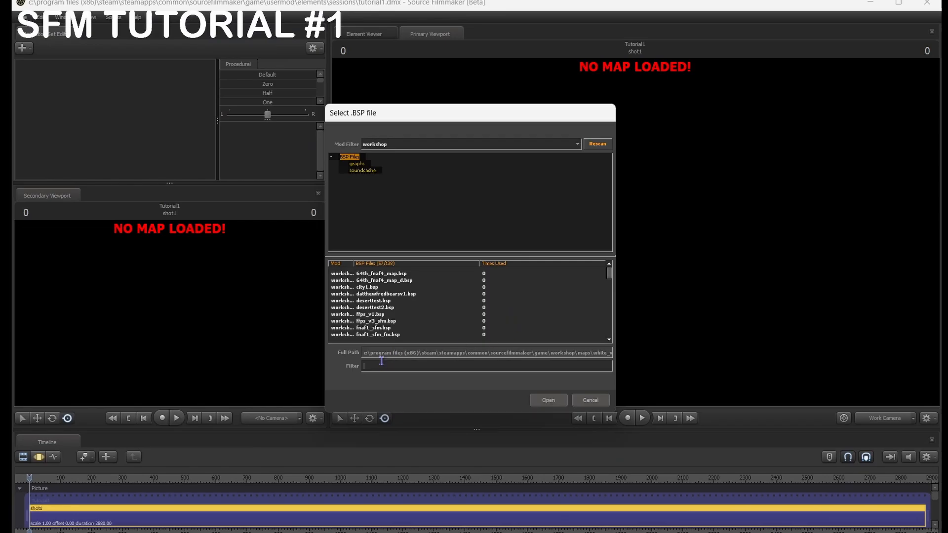
{"action": "mouse_move", "coordinate": [394, 310]}
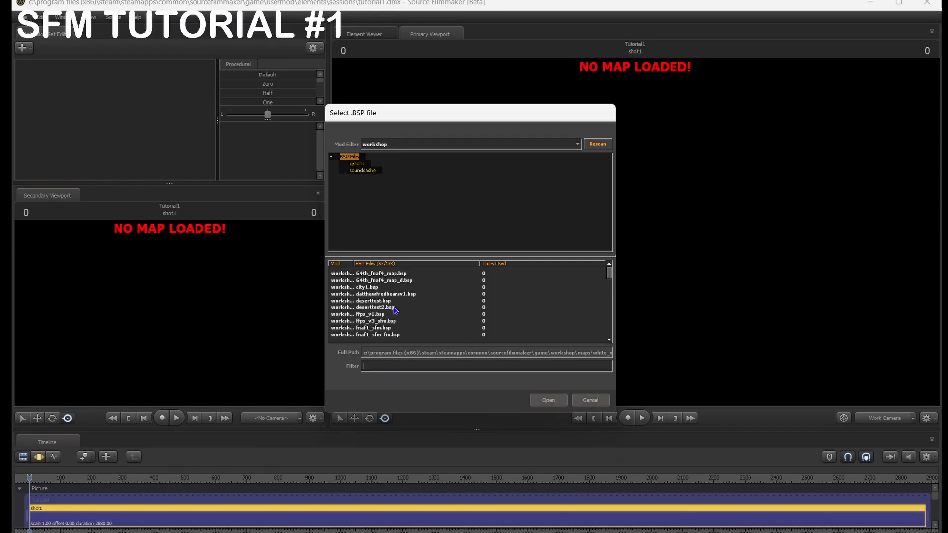
{"action": "mouse_move", "coordinate": [414, 297]}
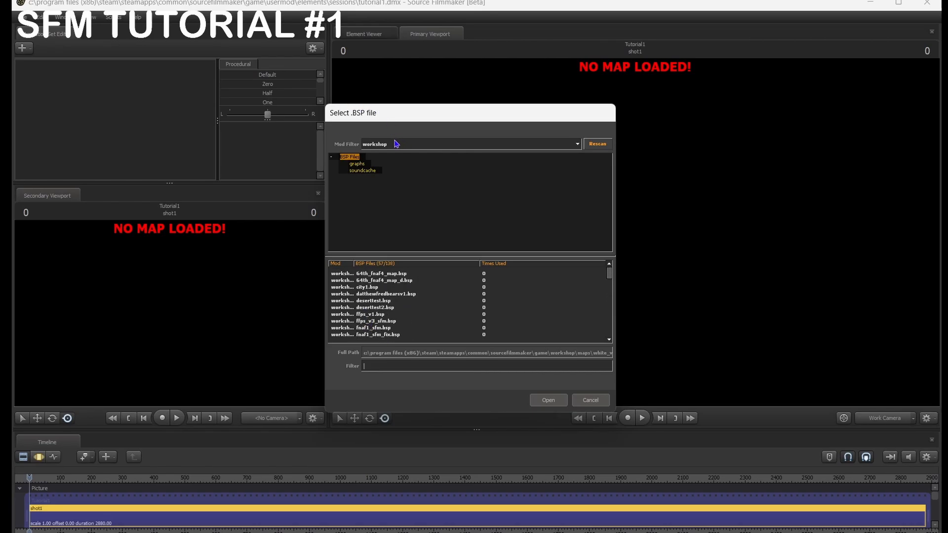
Switch the Mod Filter to All Mods and open a map
{"action": "left_click", "coordinate": [575, 143]}
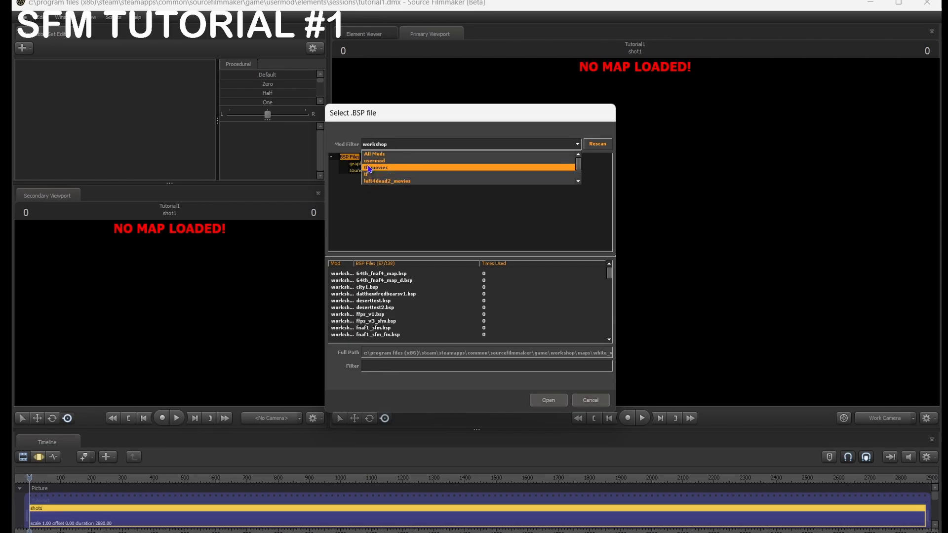
{"action": "left_click", "coordinate": [374, 153]}
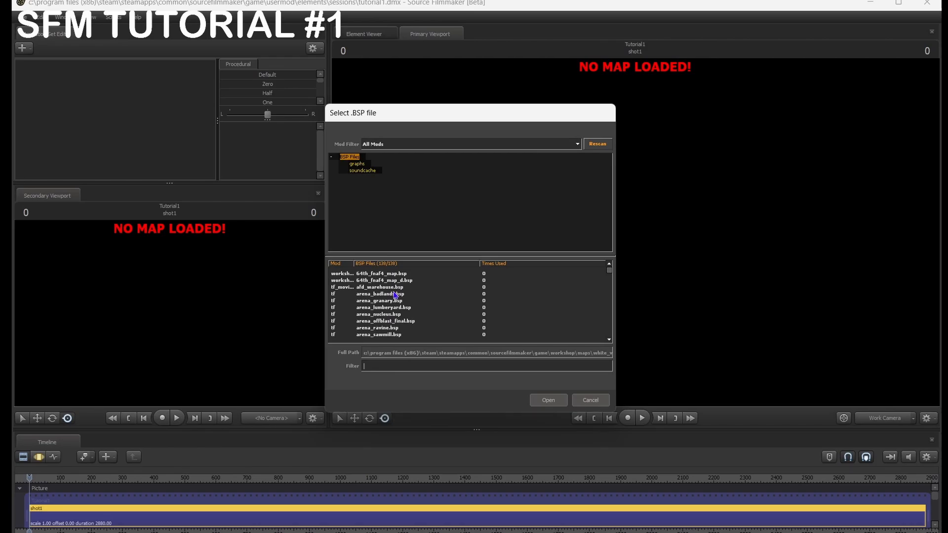
{"action": "left_click", "coordinate": [547, 400]}
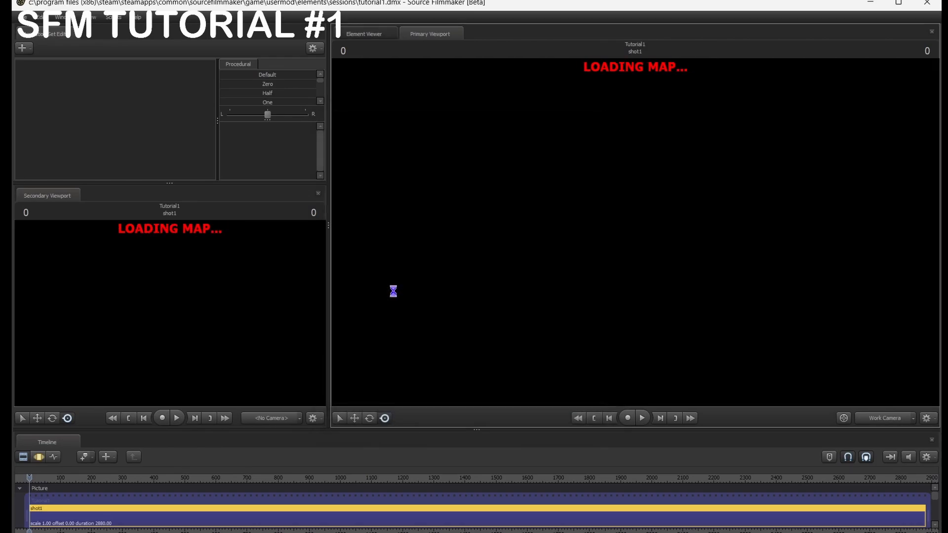
{"action": "mouse_move", "coordinate": [302, 187]}
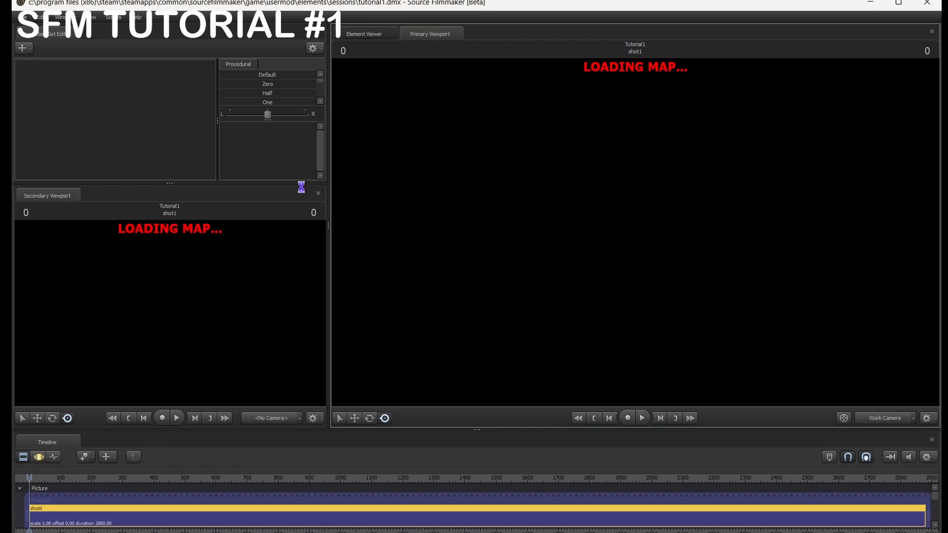
Check the primary viewport menu while the brick-walled map finishes loading
{"action": "right_click", "coordinate": [592, 164]}
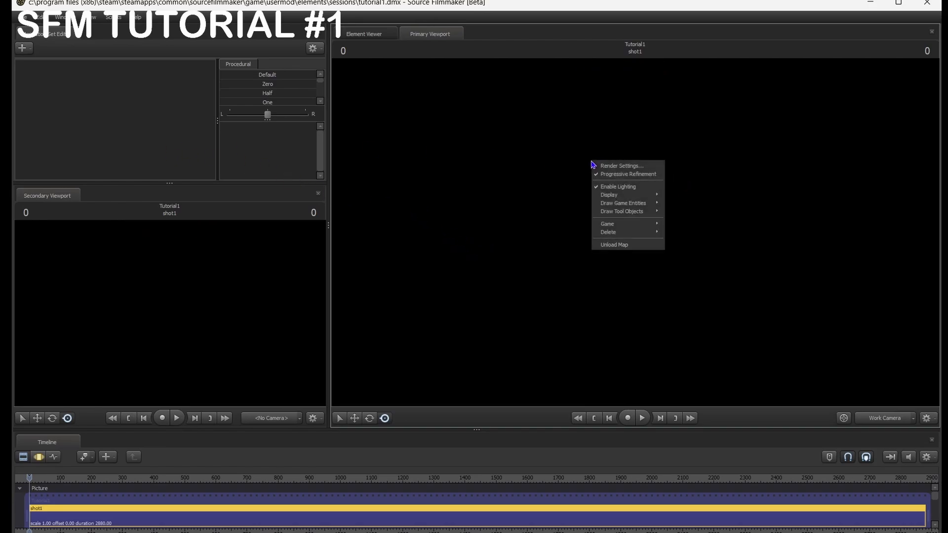
{"action": "mouse_move", "coordinate": [141, 78]}
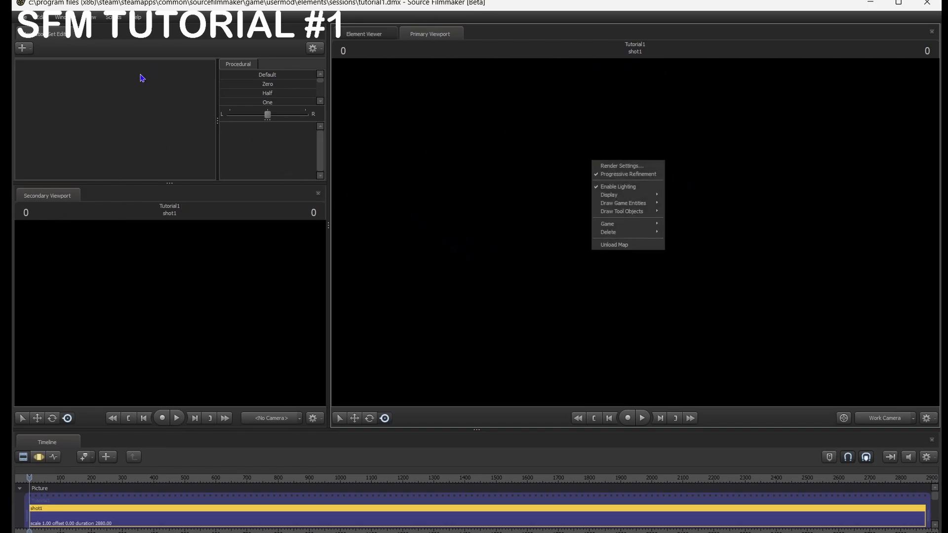
{"action": "left_click", "coordinate": [442, 122]}
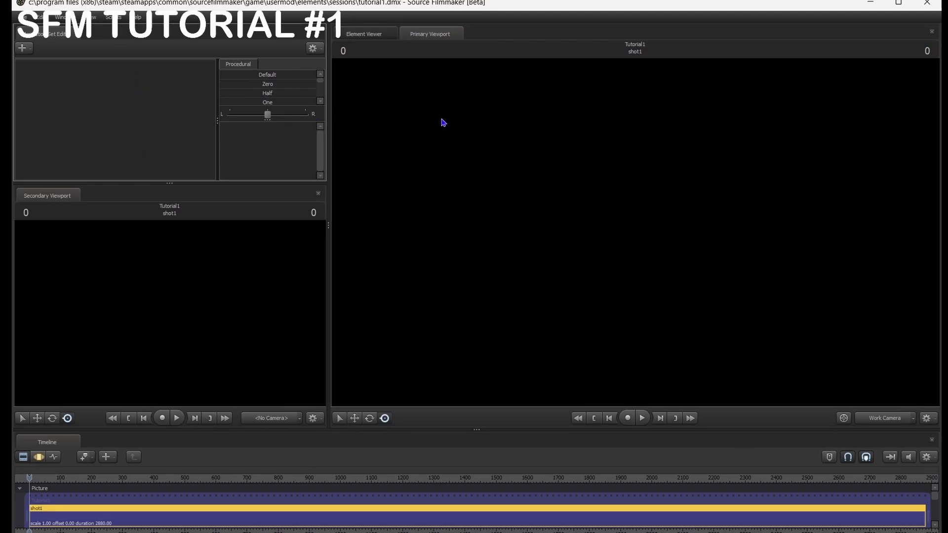
{"action": "right_click", "coordinate": [443, 123]}
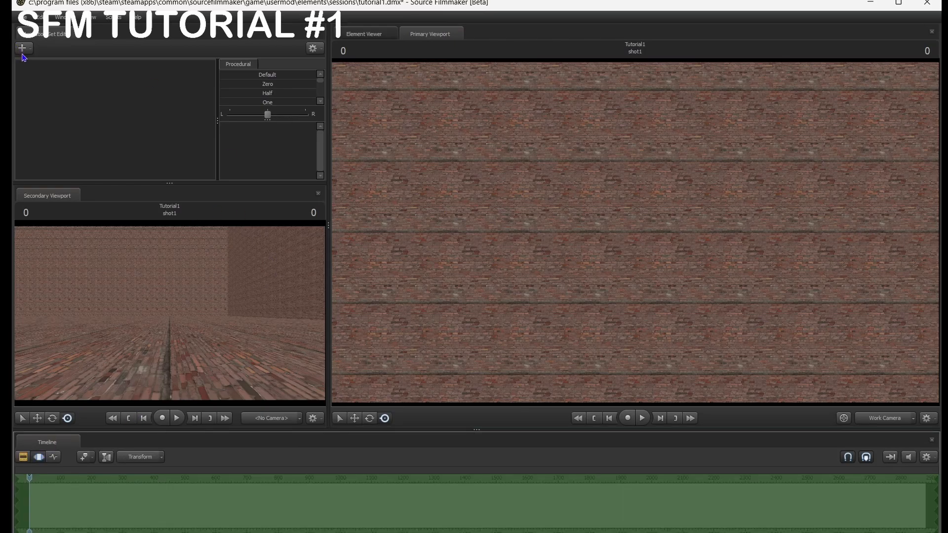
Add a new camera, camera1, and view through it in both viewports
{"action": "left_click", "coordinate": [24, 48]}
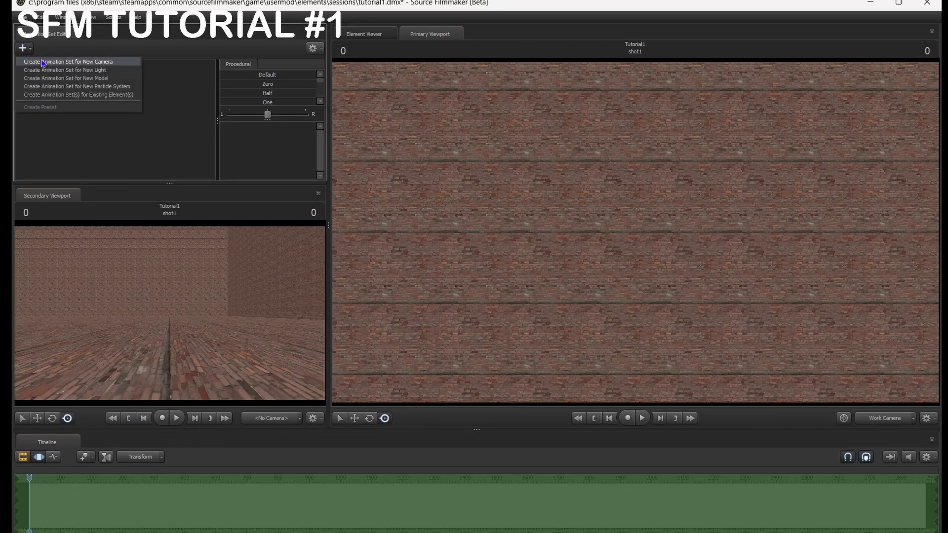
{"action": "left_click", "coordinate": [69, 62]}
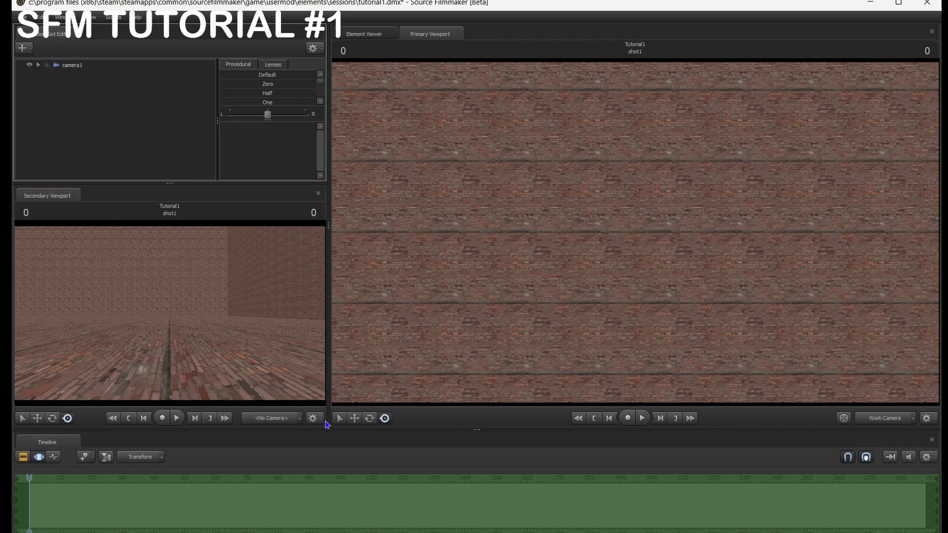
{"action": "left_click", "coordinate": [72, 65]}
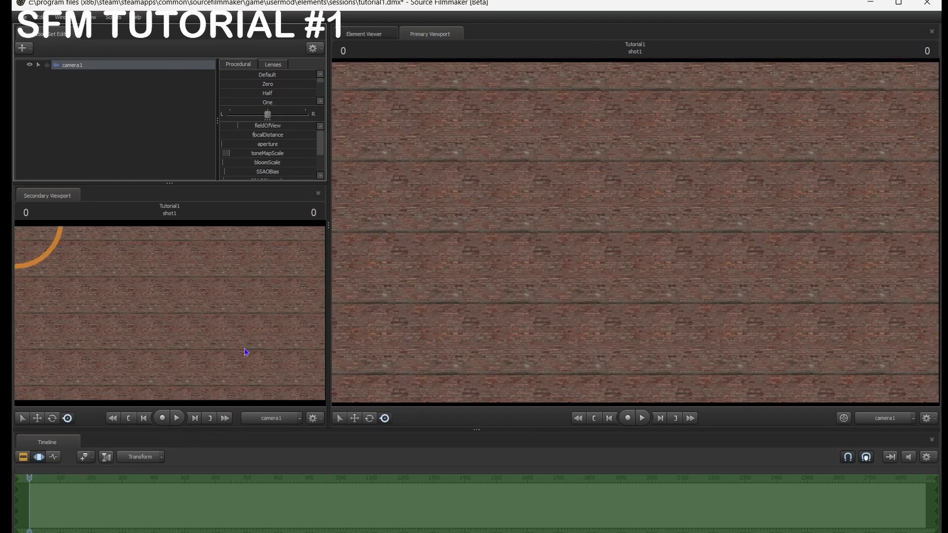
{"action": "mouse_move", "coordinate": [878, 394]}
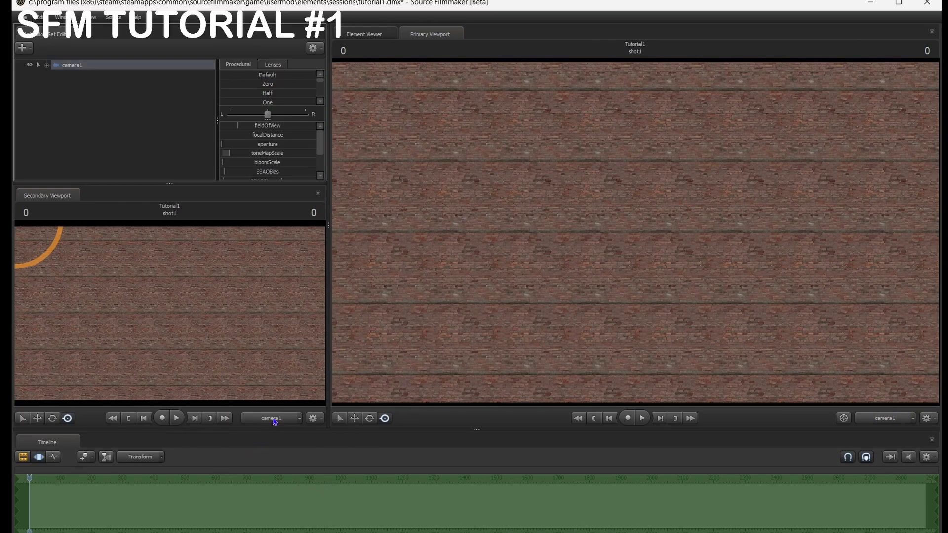
{"action": "left_click", "coordinate": [886, 418]}
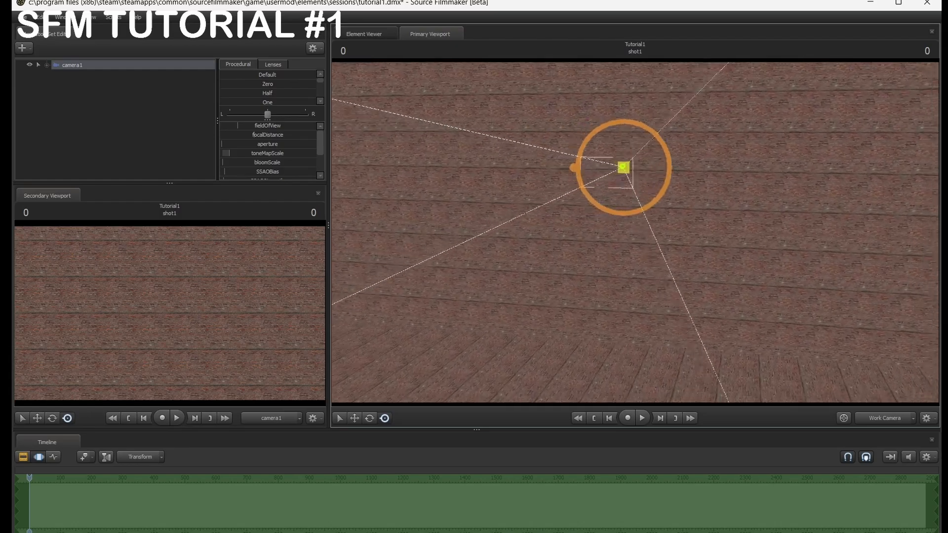
{"action": "left_click", "coordinate": [884, 418]}
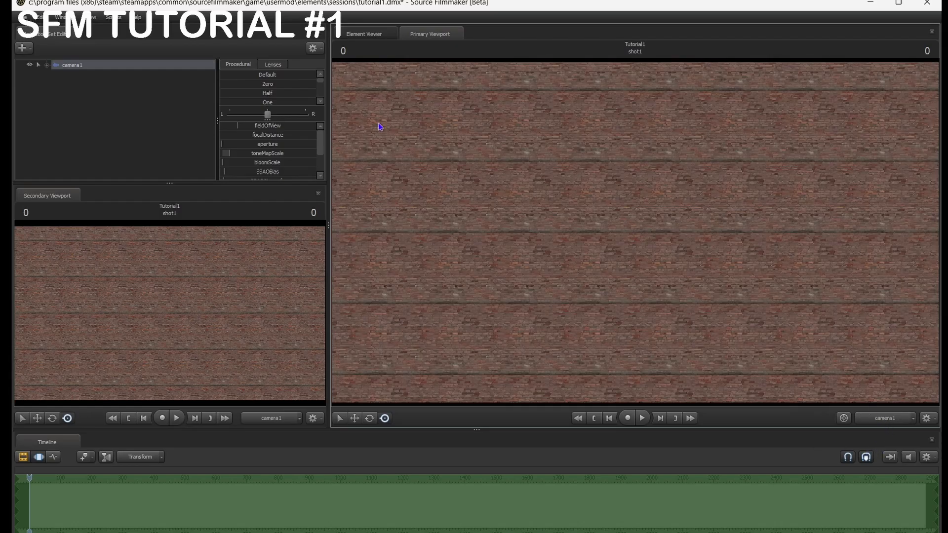
{"action": "mouse_move", "coordinate": [56, 428]}
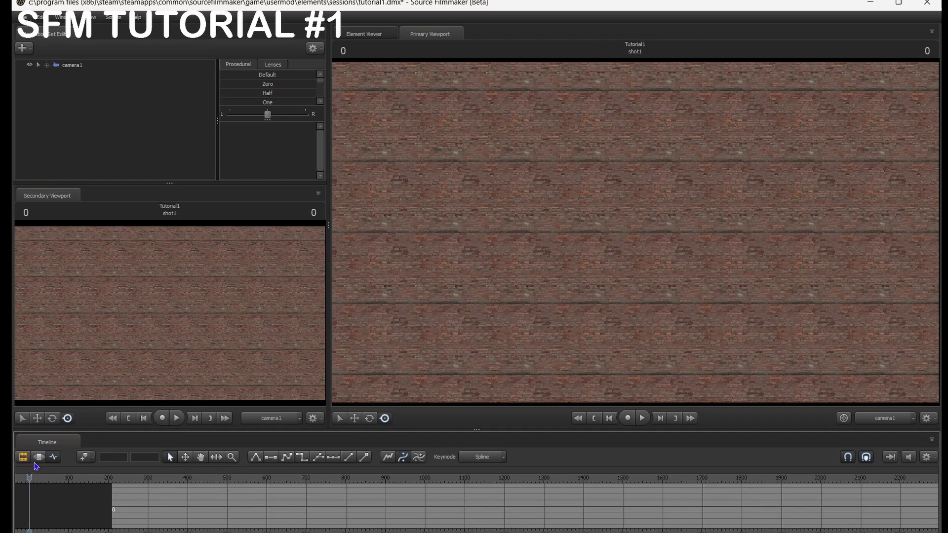
{"action": "left_click", "coordinate": [38, 456]}
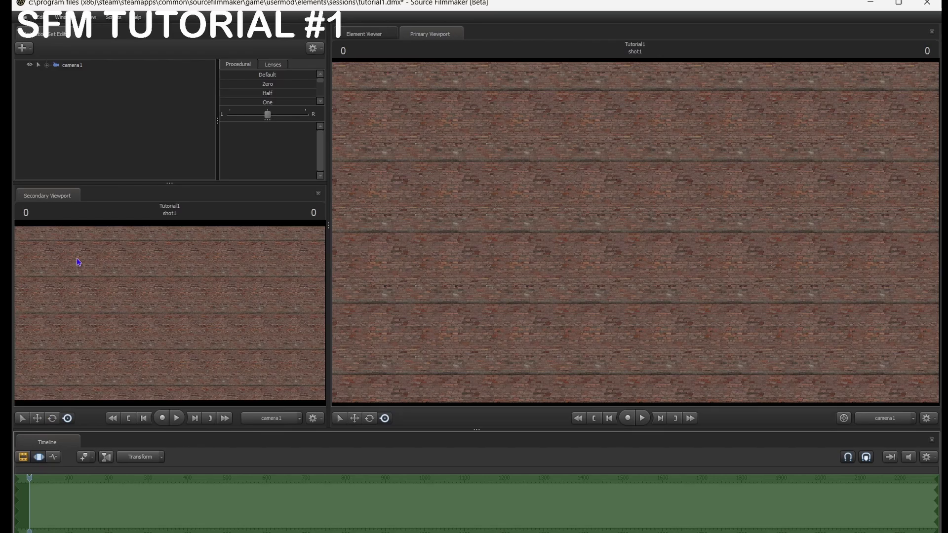
{"action": "mouse_move", "coordinate": [37, 48]}
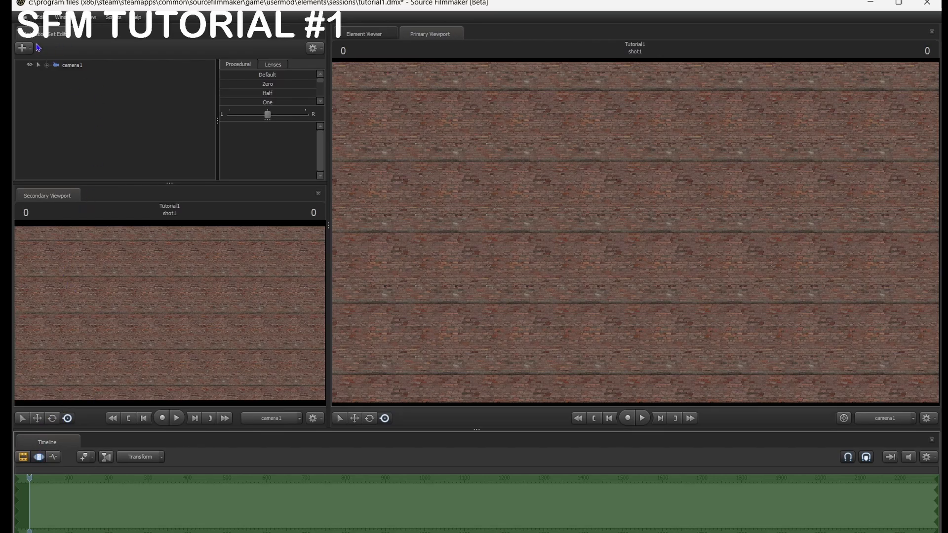
Add a new model, filtering for 'withered freddy' and choosing the brown withered_freddy.mdl
{"action": "left_click", "coordinate": [24, 48]}
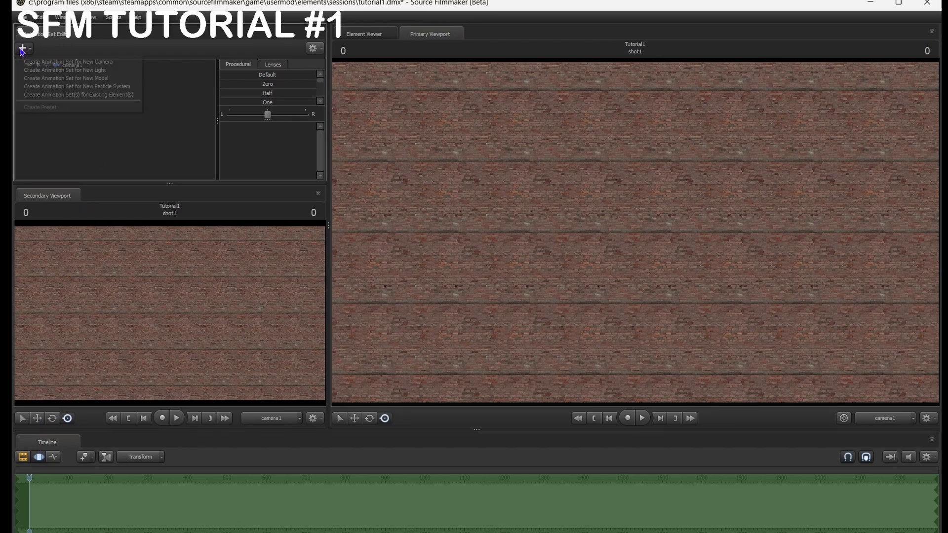
{"action": "left_click", "coordinate": [65, 78]}
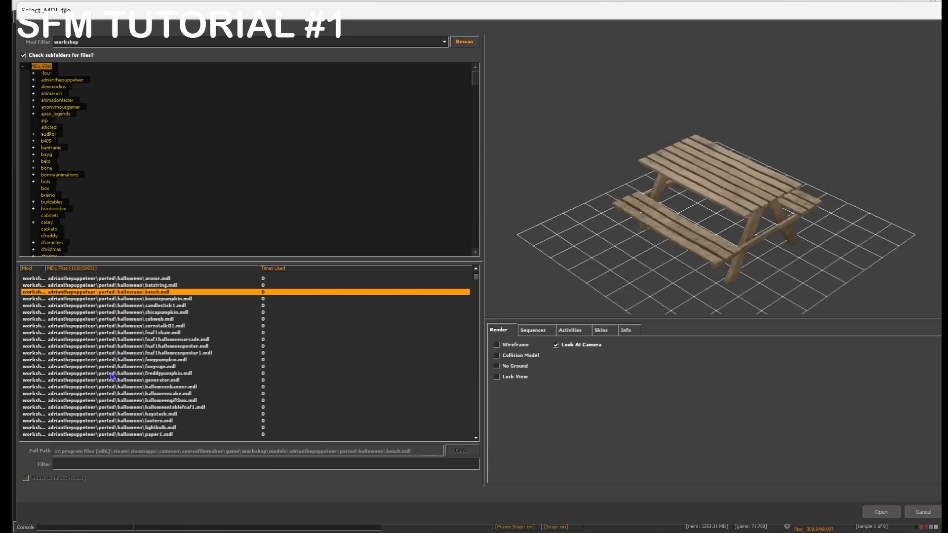
{"action": "left_click", "coordinate": [123, 374]}
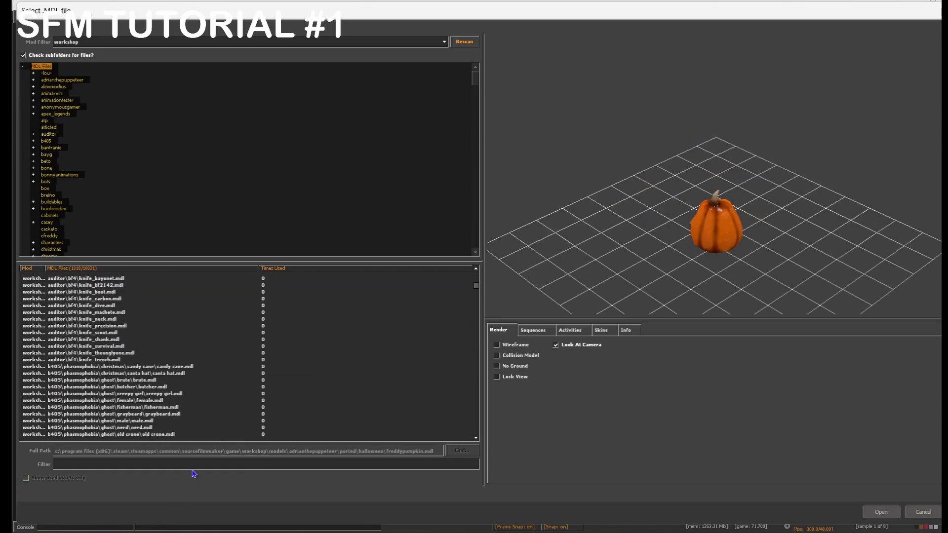
{"action": "type", "text": "withered"}
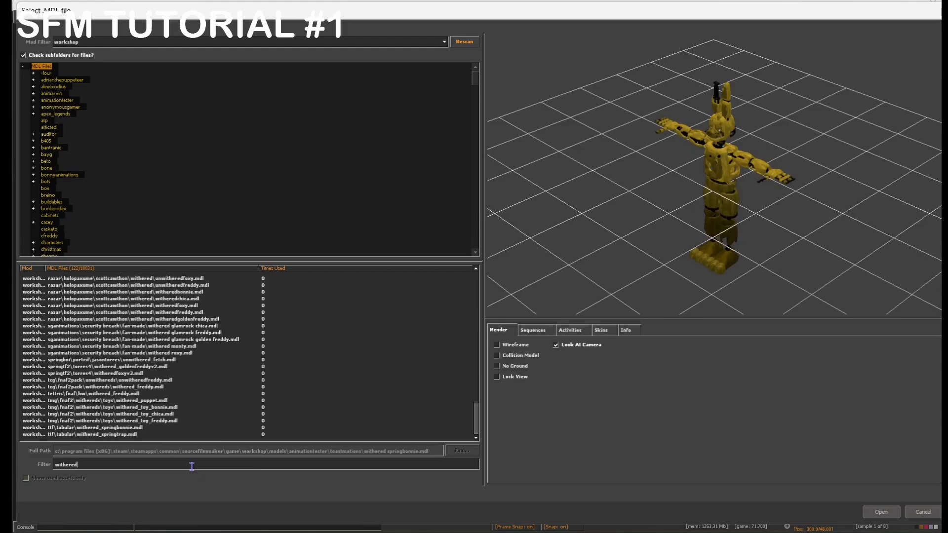
{"action": "type", "text": "freddy"}
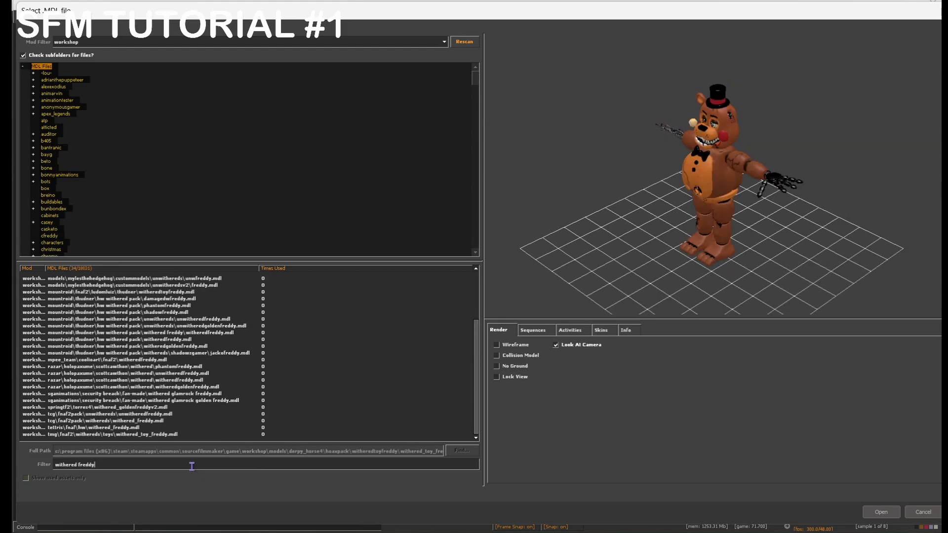
{"action": "left_click", "coordinate": [140, 305]}
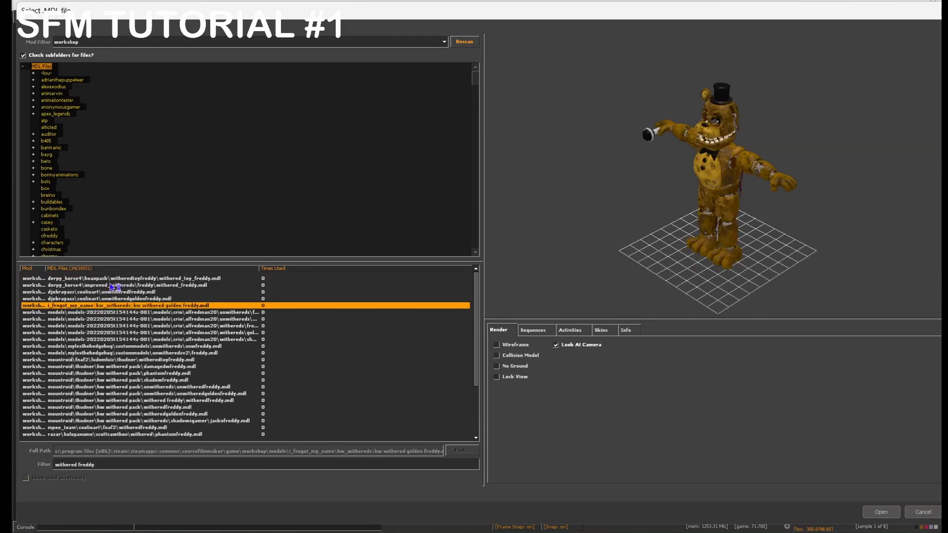
{"action": "left_click", "coordinate": [139, 285]}
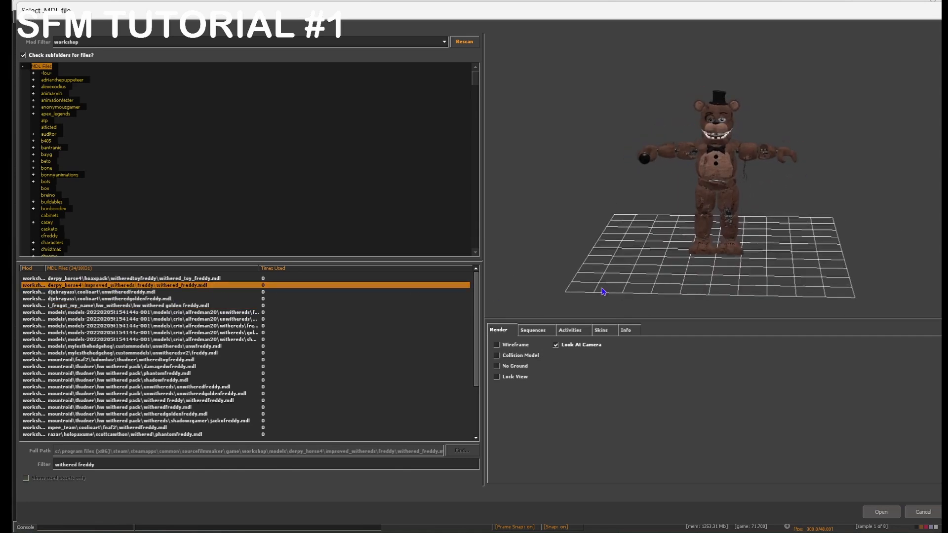
{"action": "left_click", "coordinate": [880, 512]}
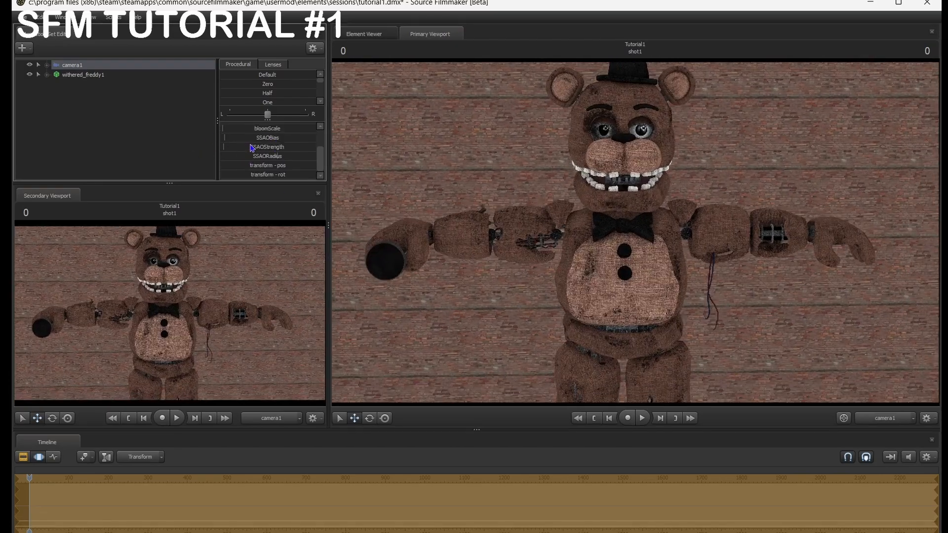
Zoom the view on withered_freddy1 standing in the brick room
{"action": "scroll", "scroll_direction": "up", "scroll_amount": 3}
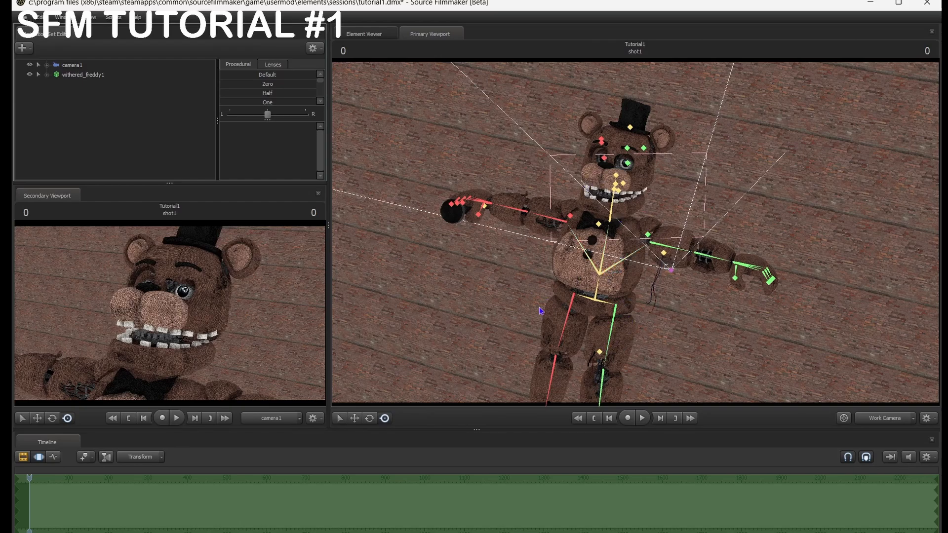
Select withered_freddy1's bip_spine_0 bone and expand its Arms bone group
{"action": "left_click", "coordinate": [598, 272]}
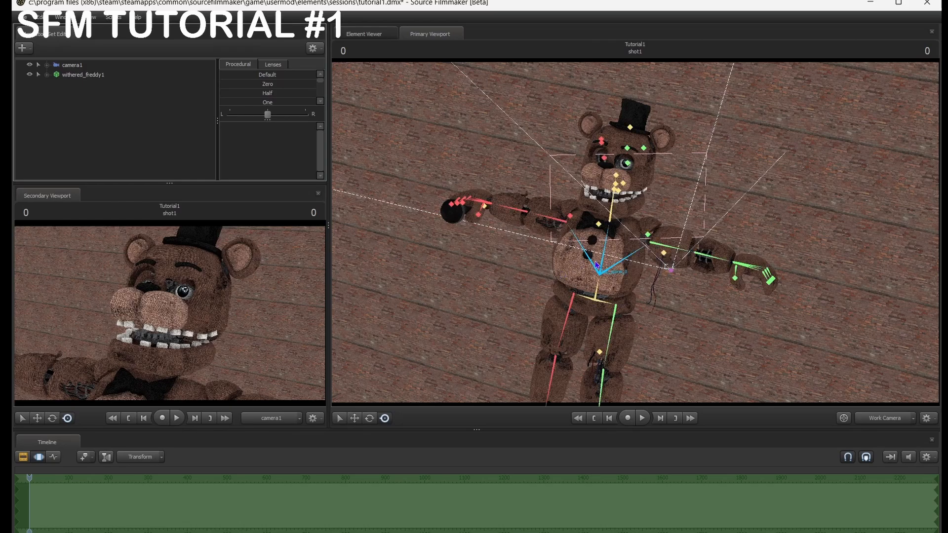
{"action": "left_click", "coordinate": [85, 113]}
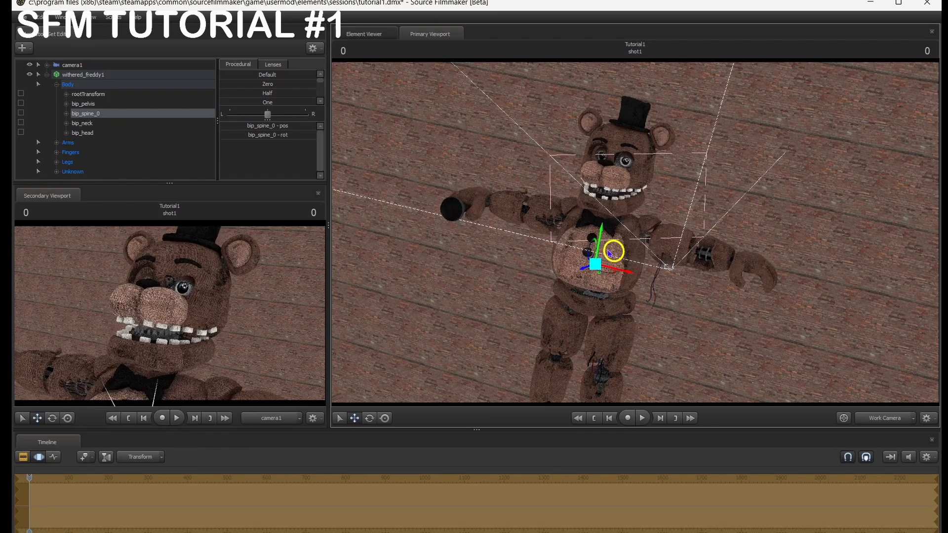
{"action": "left_click", "coordinate": [384, 418]}
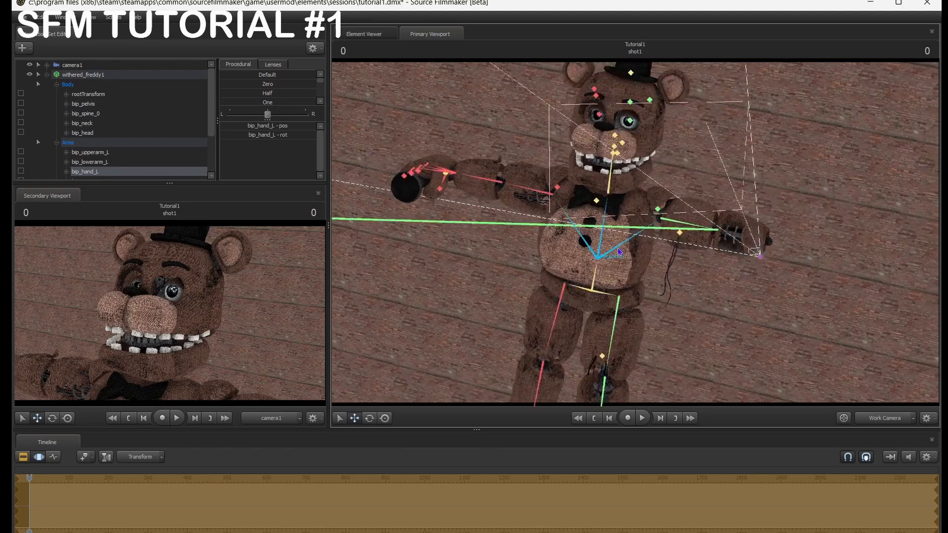
Select Freddy's arm, left upper arm, neck and head bones, then view through camera1
{"action": "left_click", "coordinate": [86, 113]}
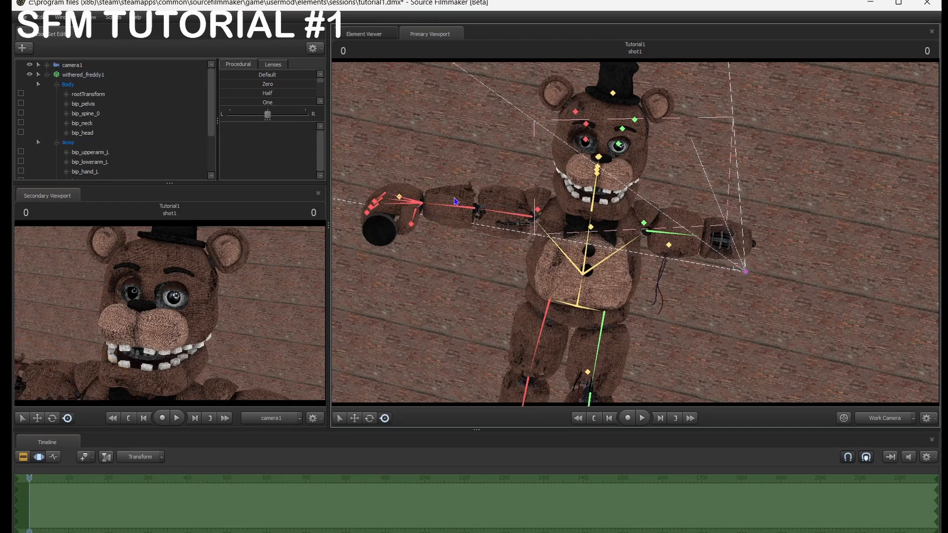
{"action": "left_click", "coordinate": [450, 202]}
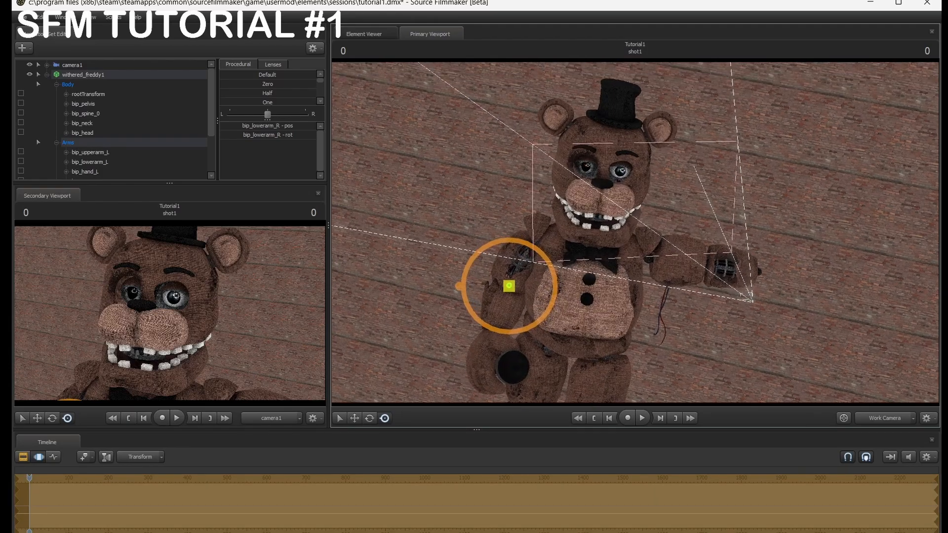
{"action": "left_click", "coordinate": [90, 151]}
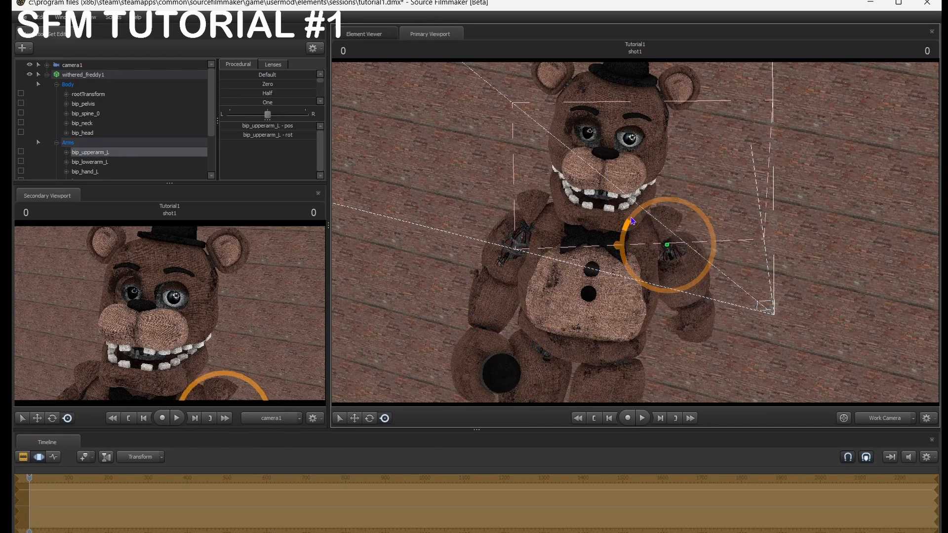
{"action": "left_click", "coordinate": [82, 123]}
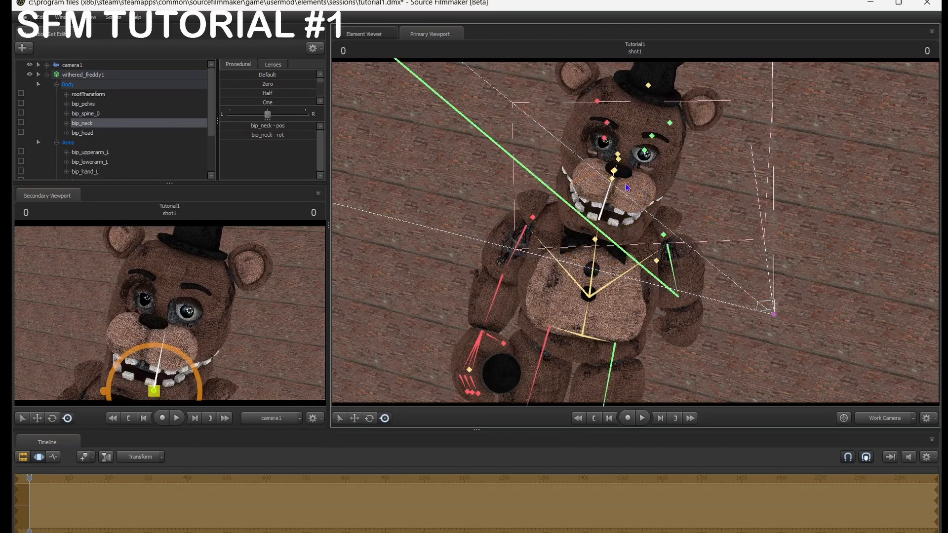
{"action": "left_click", "coordinate": [83, 133]}
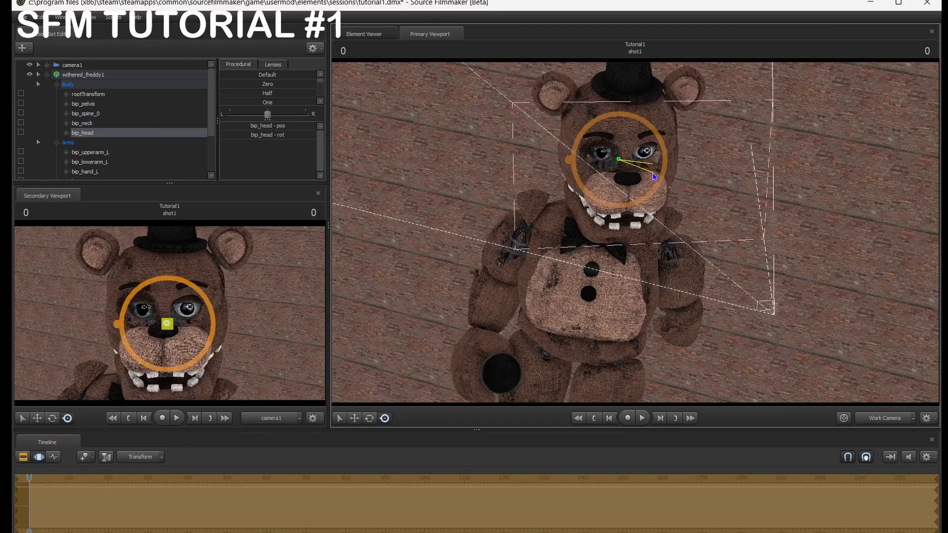
{"action": "left_click", "coordinate": [37, 65]}
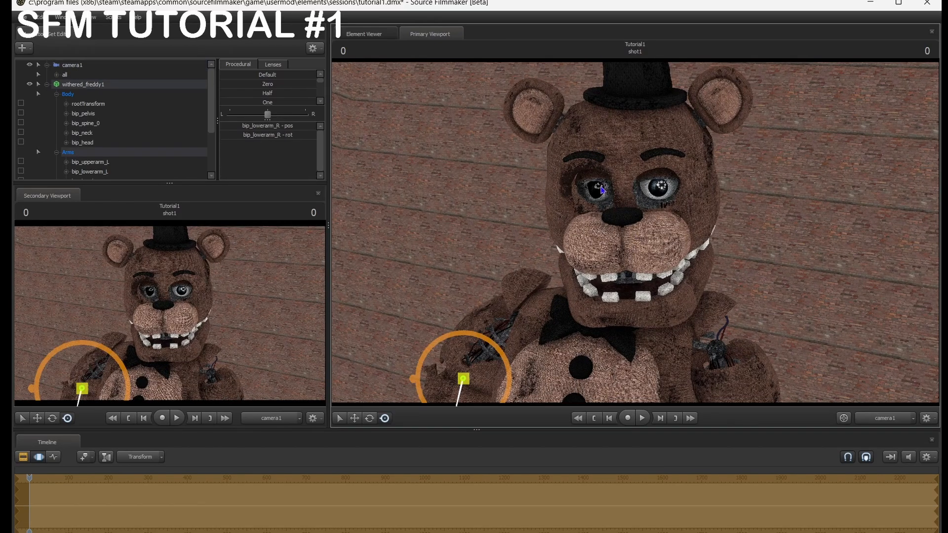
Collapse Freddy's bone list, show shots in the timeline, display seconds, and open the graph editor
{"action": "left_click", "coordinate": [47, 84]}
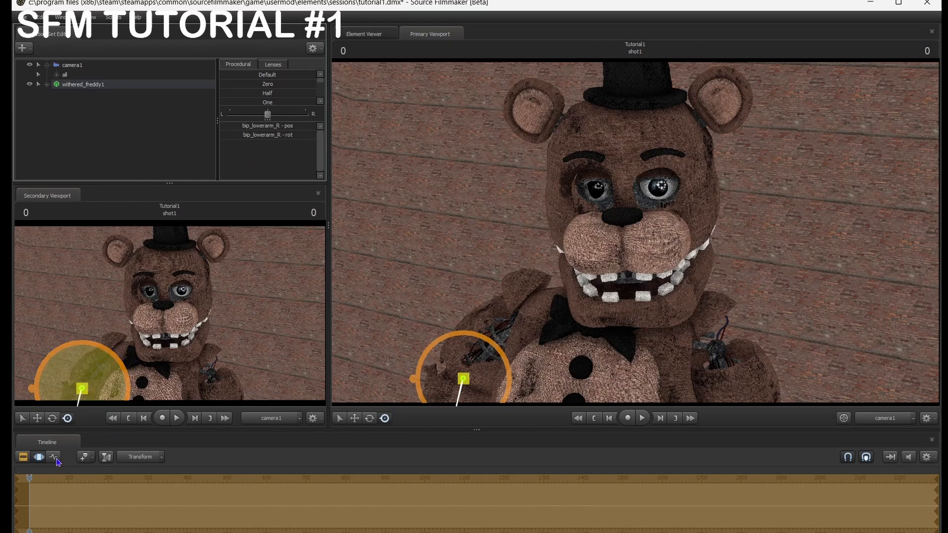
{"action": "left_click", "coordinate": [54, 456]}
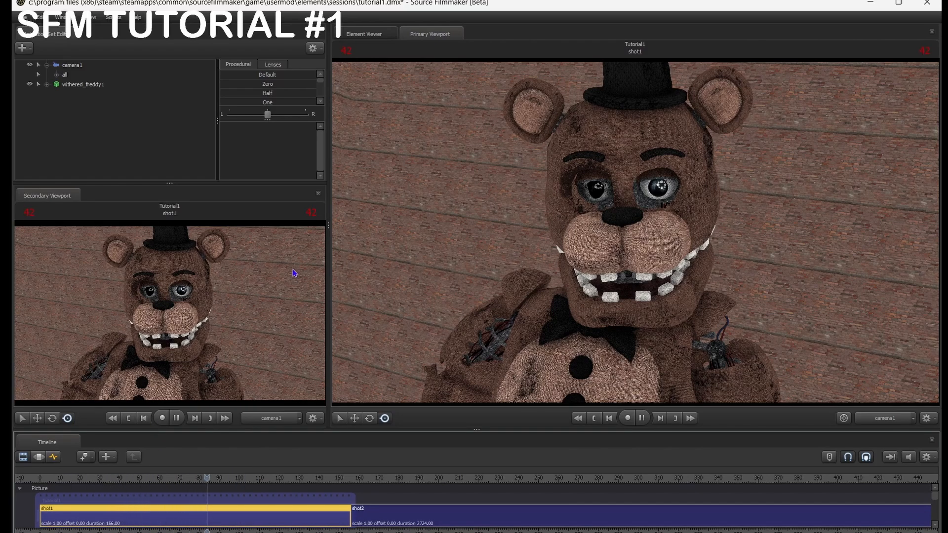
{"action": "left_click", "coordinate": [641, 418]}
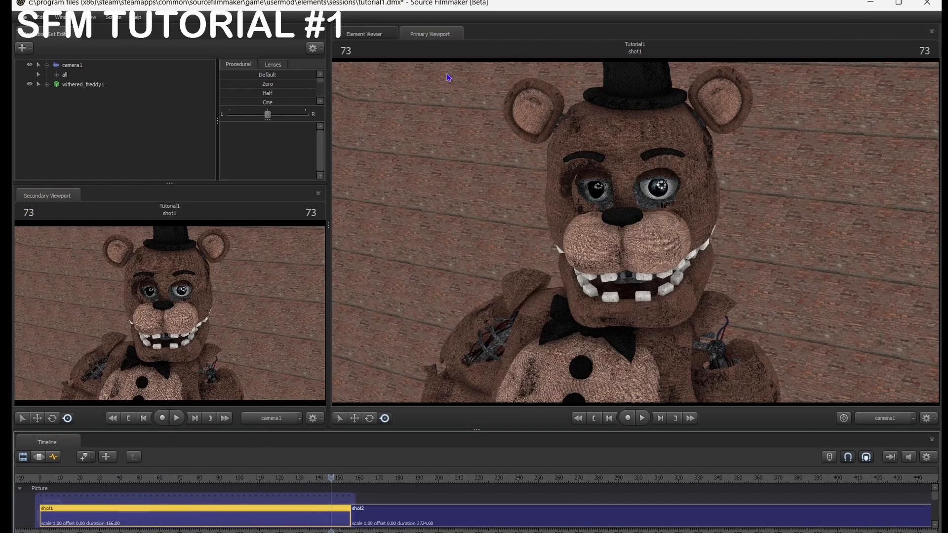
{"action": "mouse_move", "coordinate": [350, 51]}
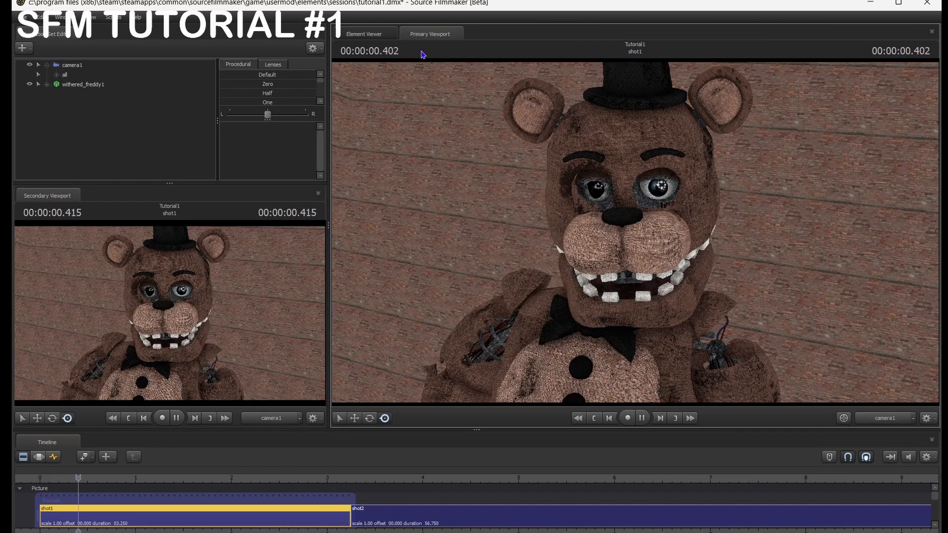
{"action": "left_click", "coordinate": [609, 418]}
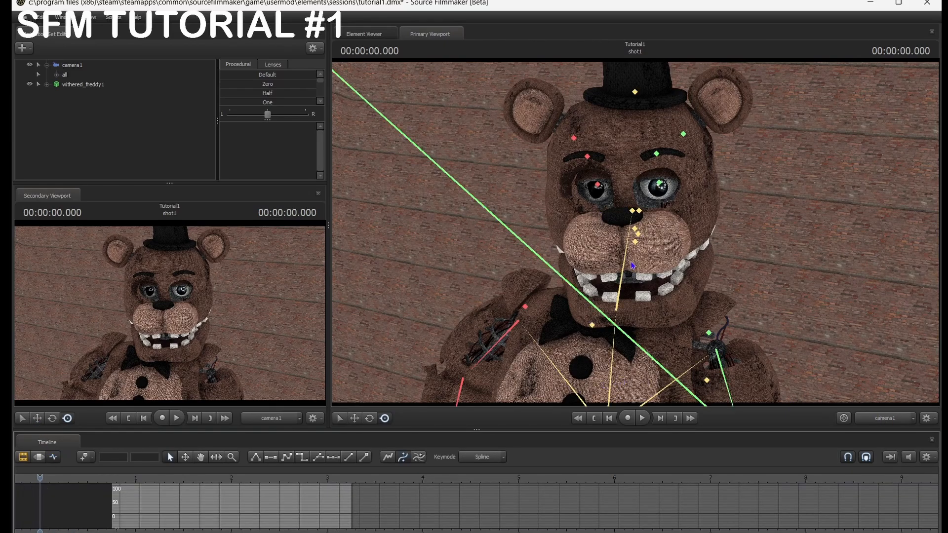
Keyframe Freddy's bip_neck bone, then add keyframes on the bip_spine_0 curves
{"action": "left_click", "coordinate": [82, 133]}
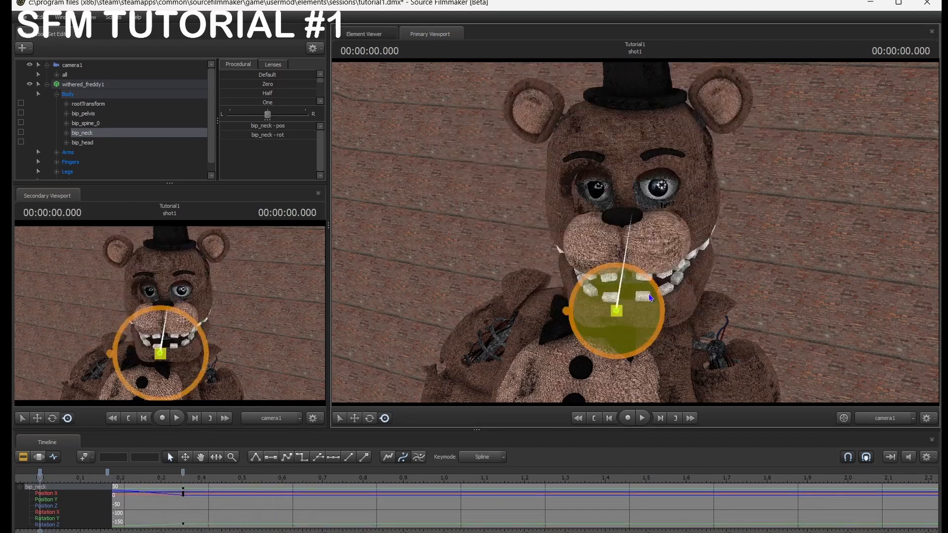
{"action": "left_click", "coordinate": [641, 417]}
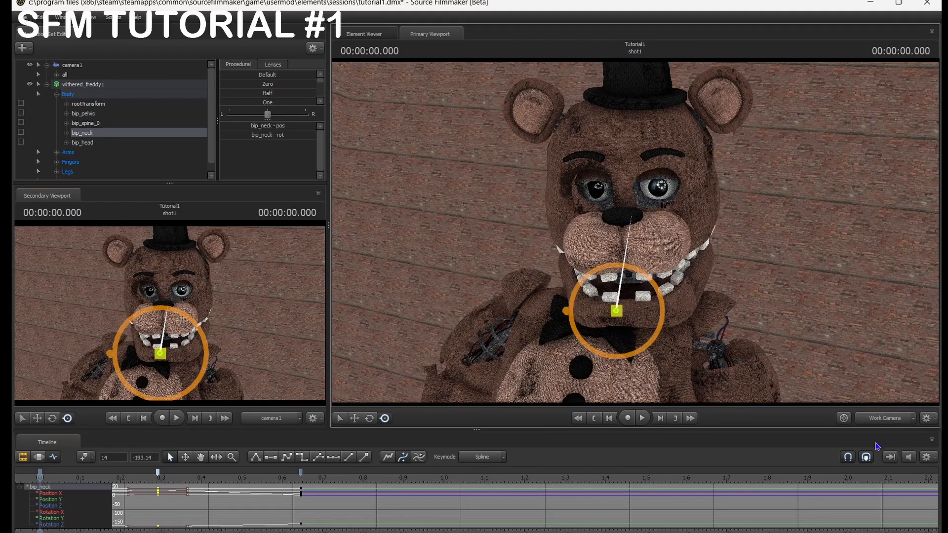
{"action": "left_click", "coordinate": [86, 124]}
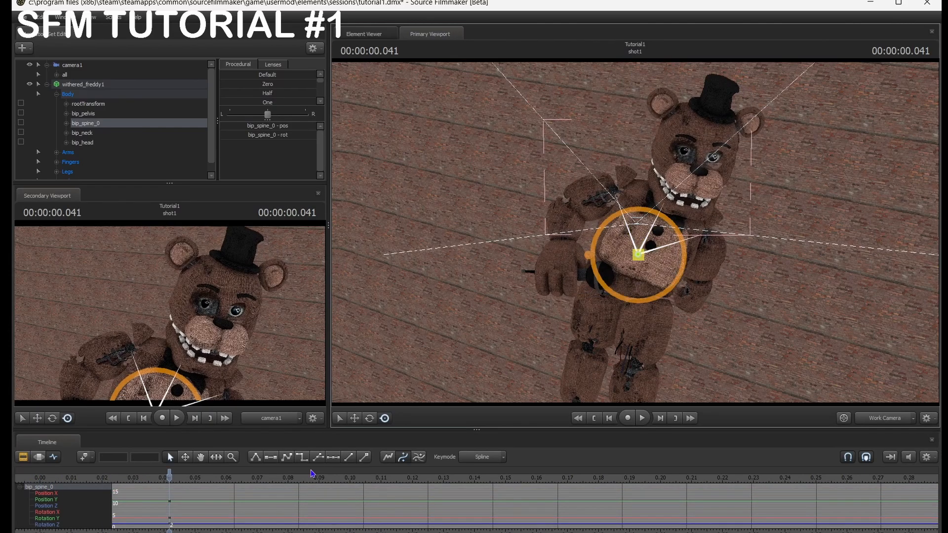
{"action": "left_click", "coordinate": [642, 418]}
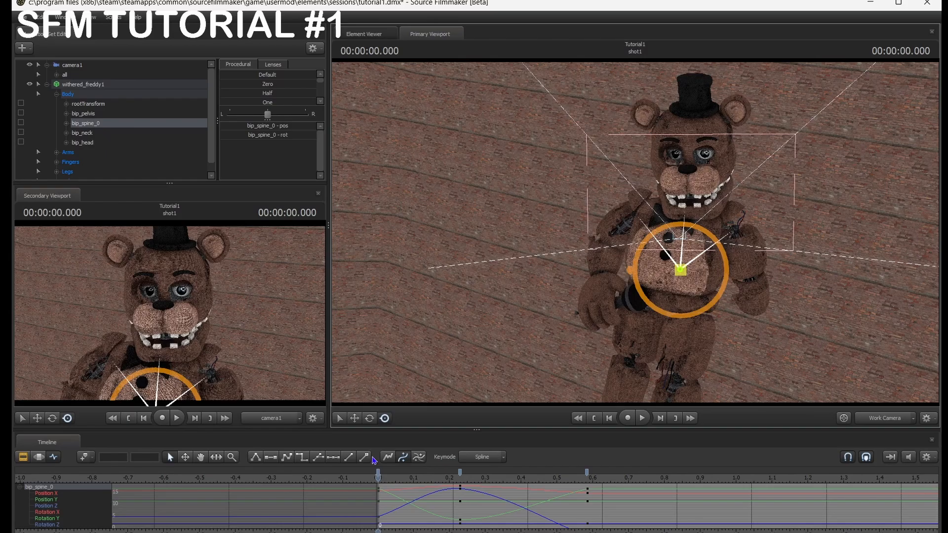
{"action": "mouse_move", "coordinate": [644, 325]}
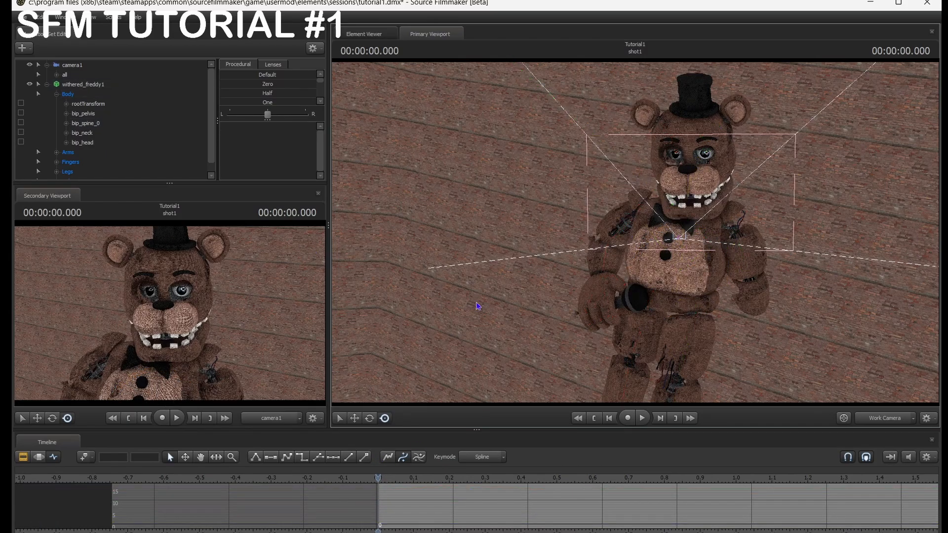
Select all body bones, reselect bip_spine_0, add a later spine keyframe, and select camera1
{"action": "left_click", "coordinate": [84, 84]}
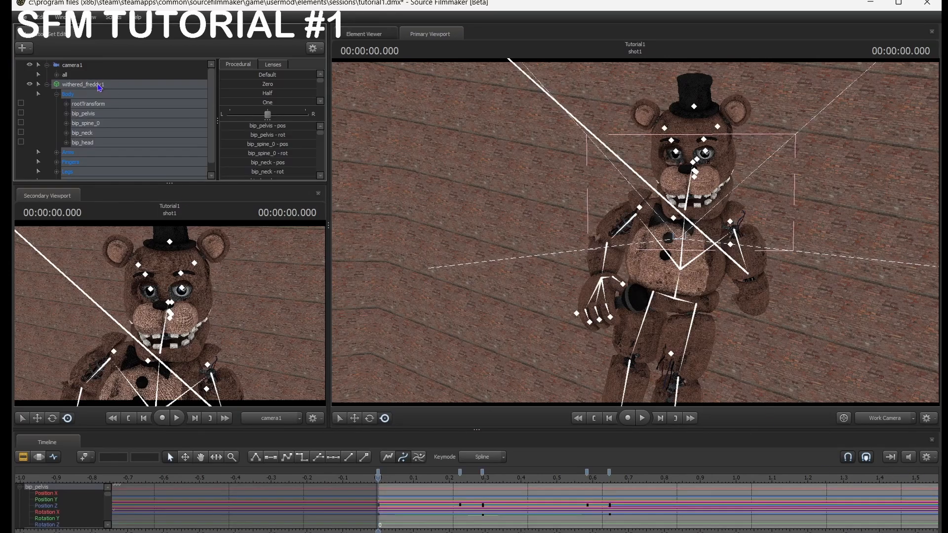
{"action": "mouse_move", "coordinate": [431, 414]}
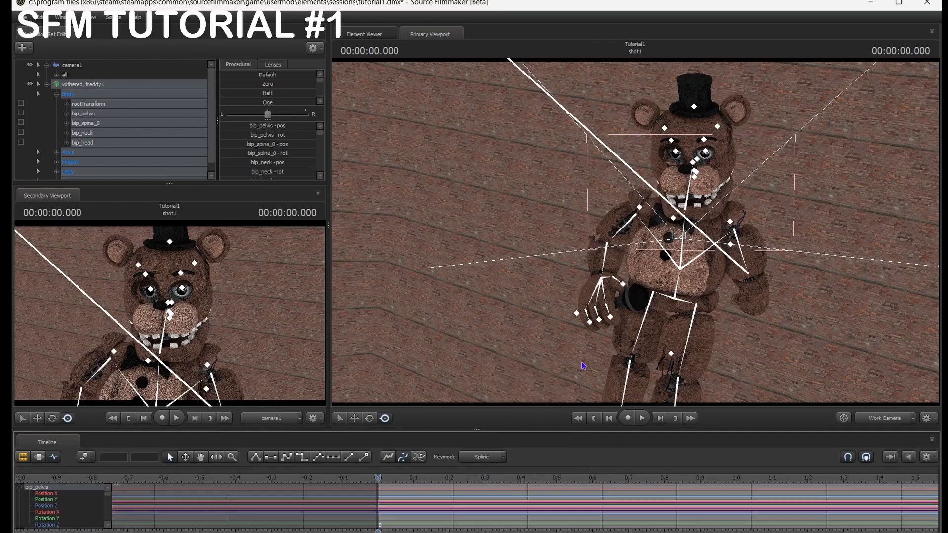
{"action": "left_click", "coordinate": [85, 123]}
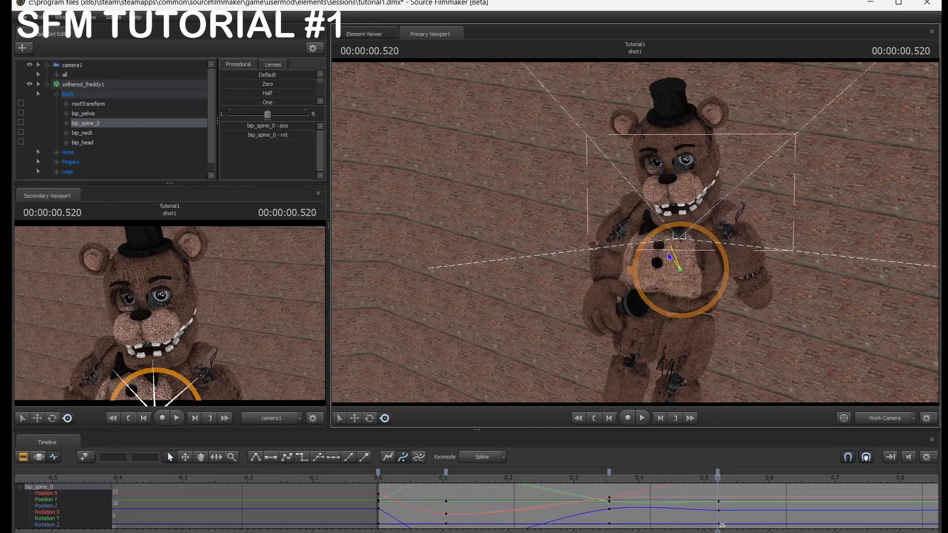
{"action": "left_click", "coordinate": [642, 417]}
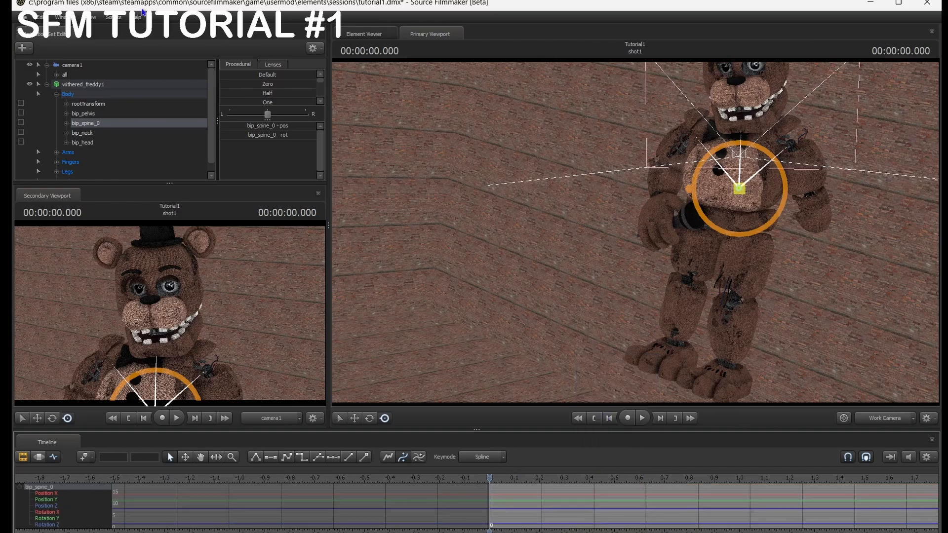
{"action": "left_click", "coordinate": [72, 64]}
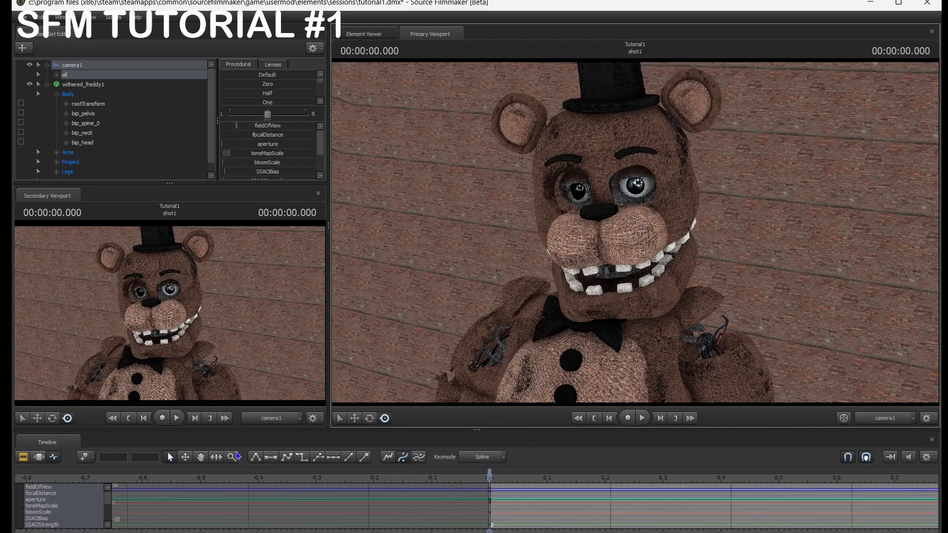
{"action": "mouse_move", "coordinate": [320, 453]}
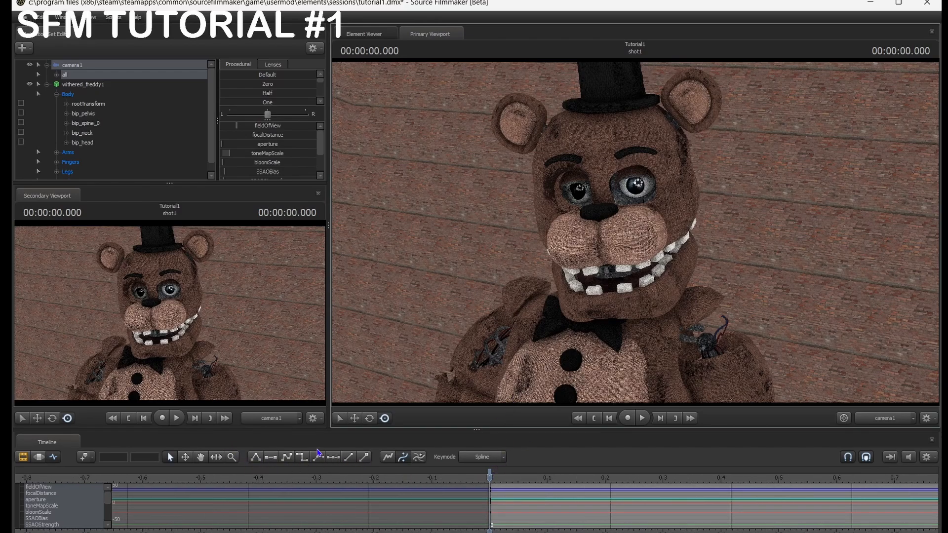
{"action": "mouse_move", "coordinate": [304, 415]}
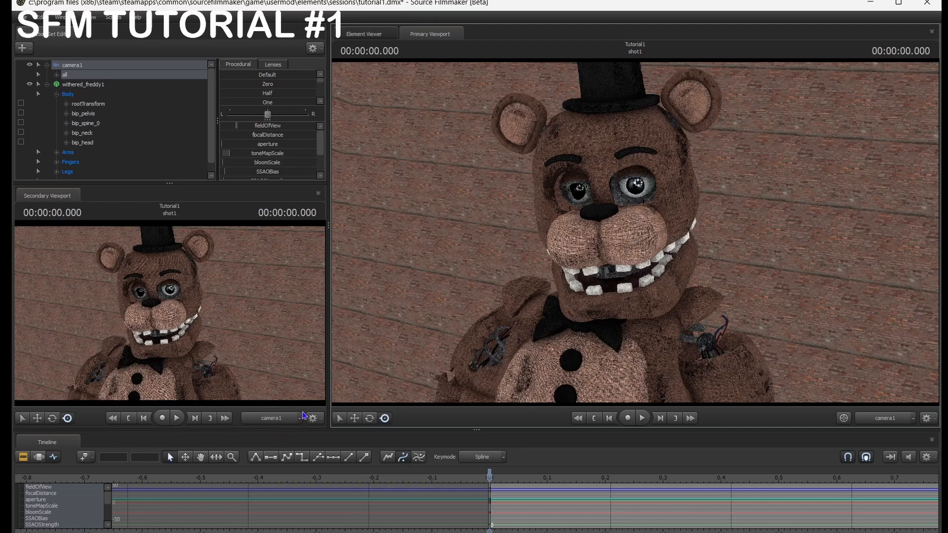
{"action": "mouse_move", "coordinate": [409, 297]}
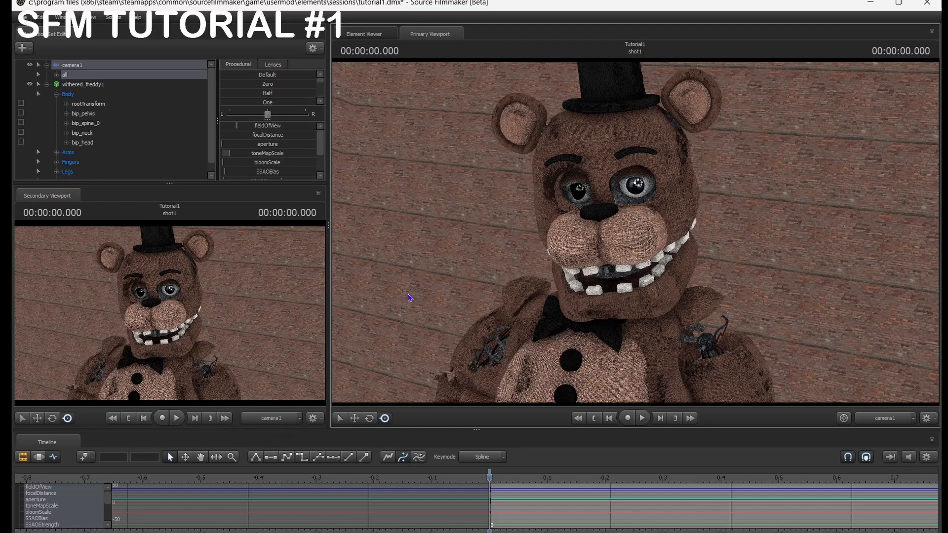
{"action": "mouse_move", "coordinate": [586, 216]}
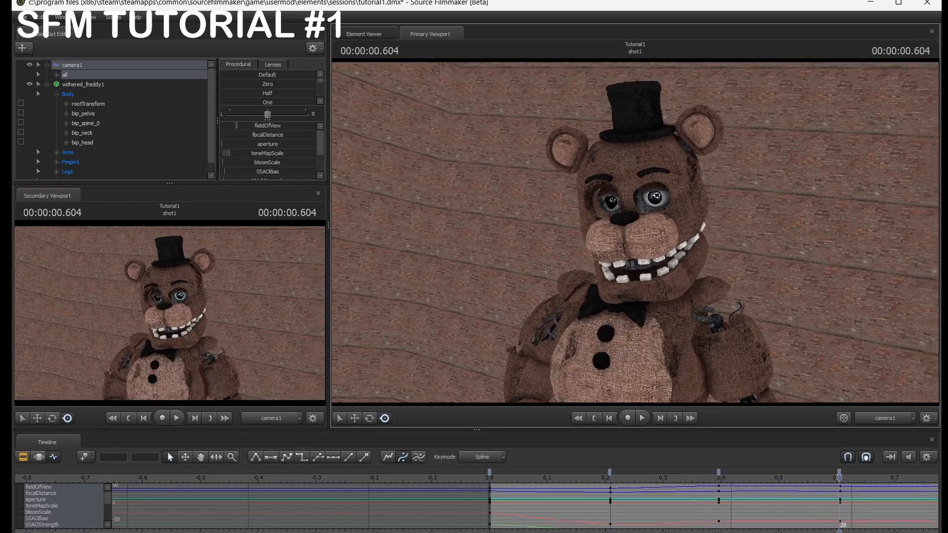
Switch the timeline back to the motion editor after keyframing camera1
{"action": "left_click", "coordinate": [641, 418]}
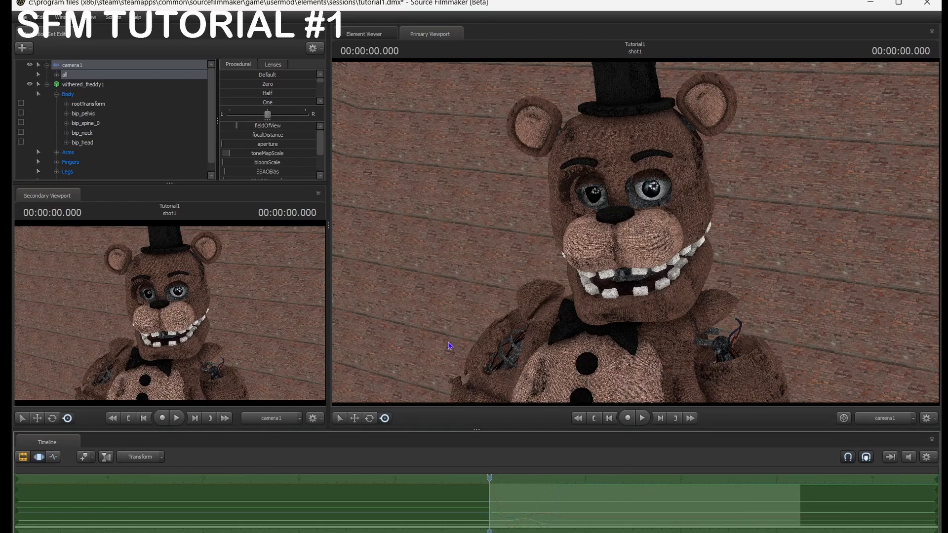
{"action": "mouse_move", "coordinate": [441, 327]}
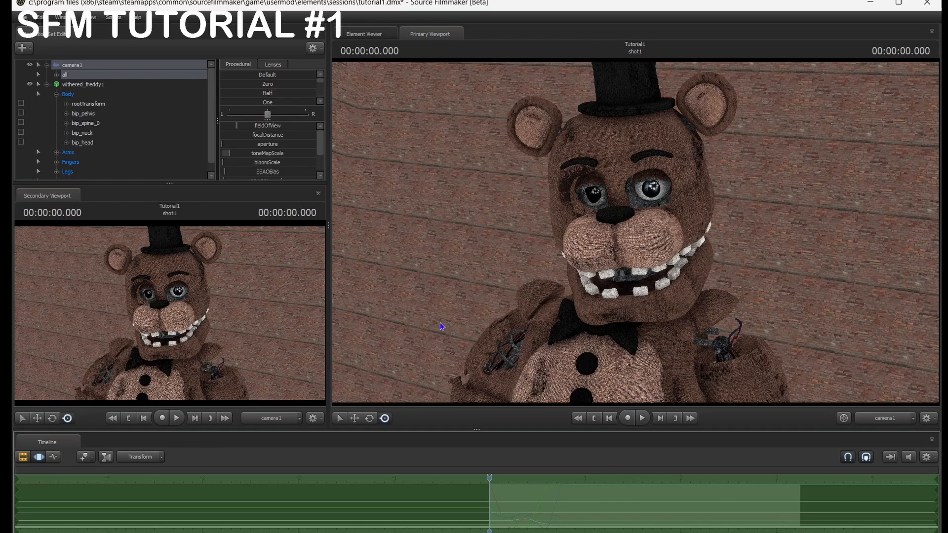
{"action": "mouse_move", "coordinate": [664, 185]}
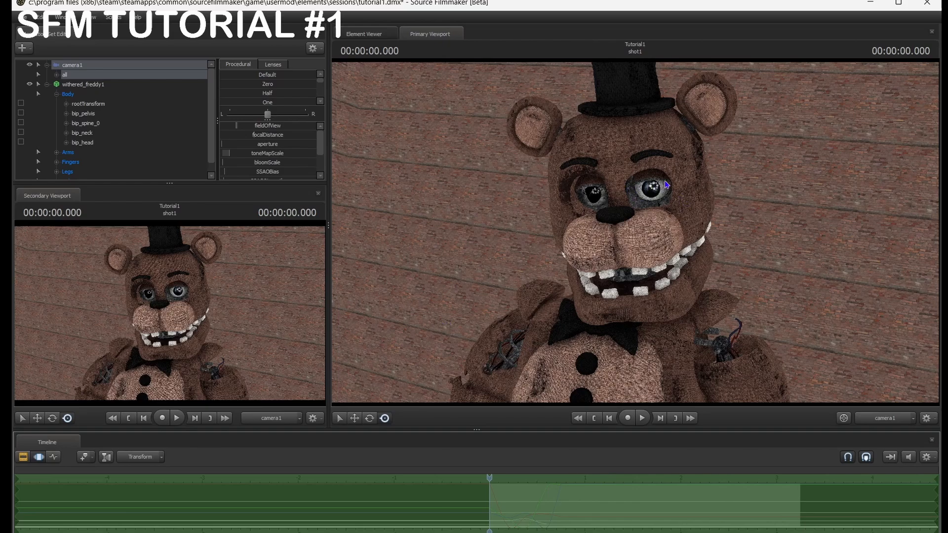
Select Freddy's left eyebrow and left upper eyelid bones for posing
{"action": "left_click", "coordinate": [643, 156]}
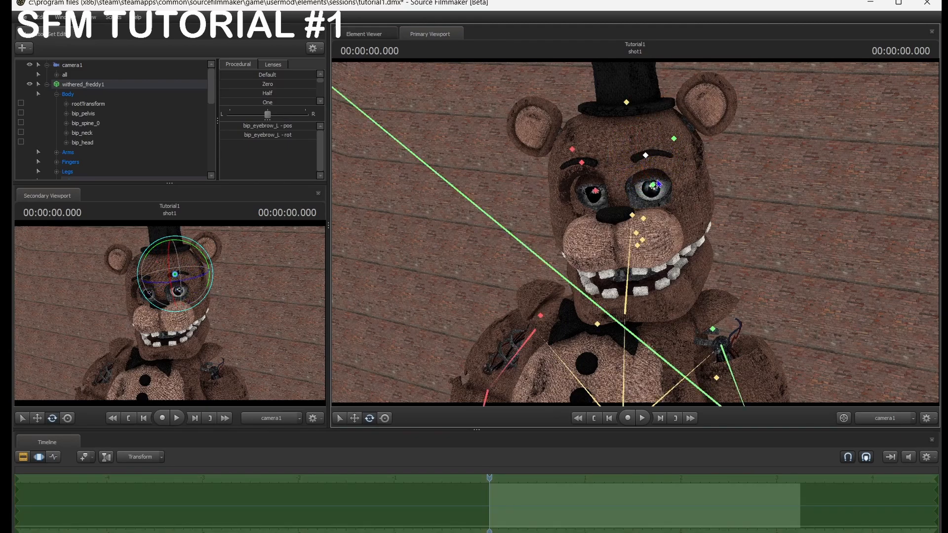
{"action": "left_click", "coordinate": [652, 185]}
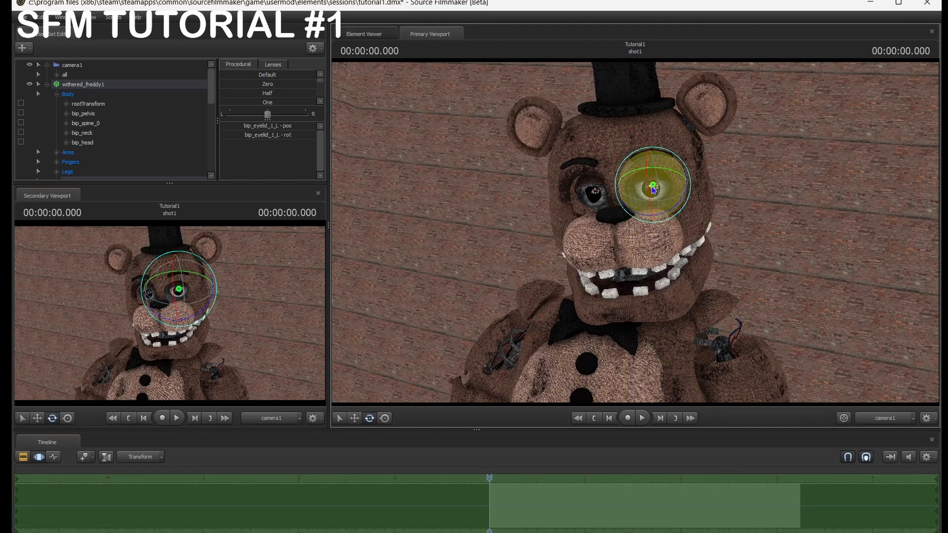